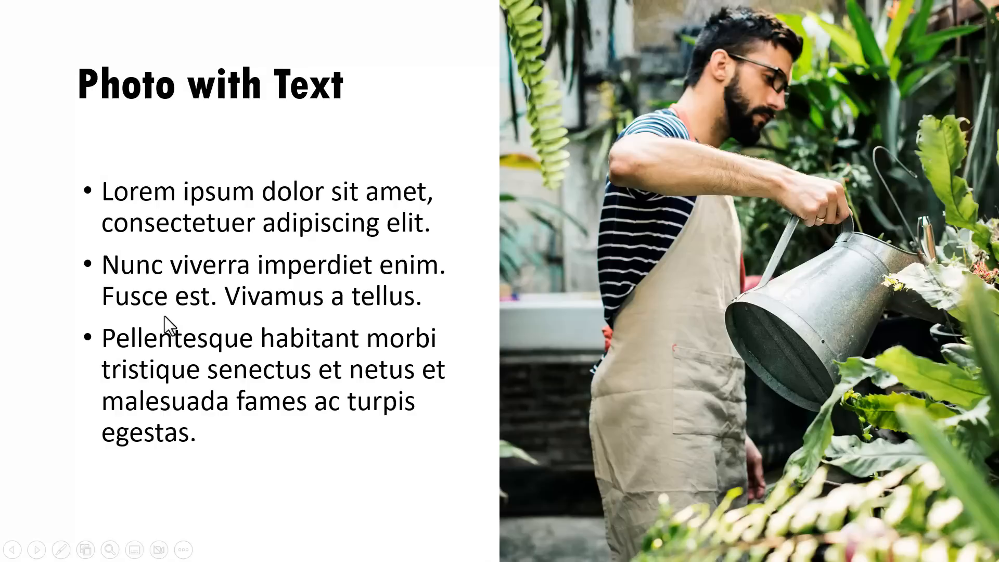
pyautogui.moveTo(765, 360)
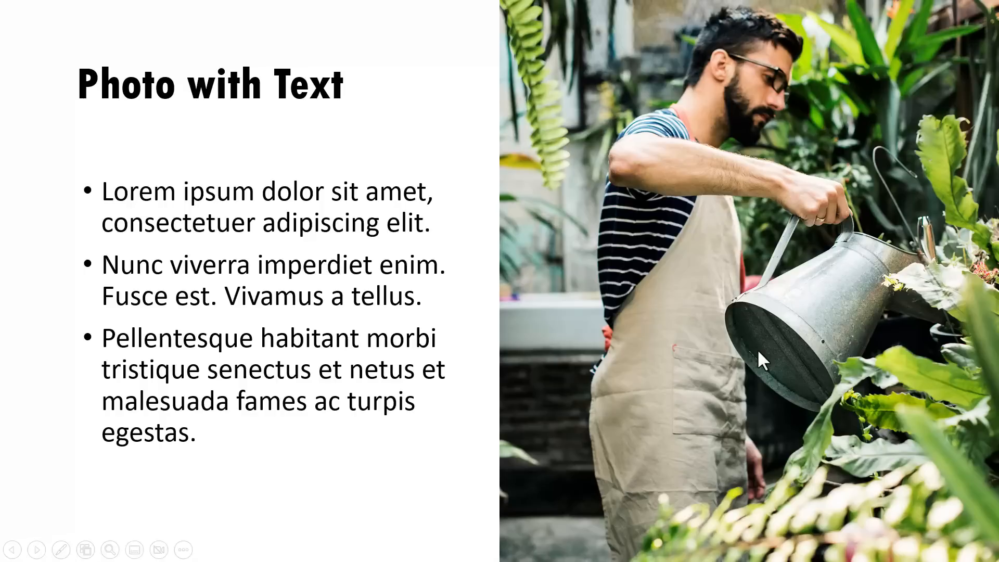
pyautogui.moveTo(393, 519)
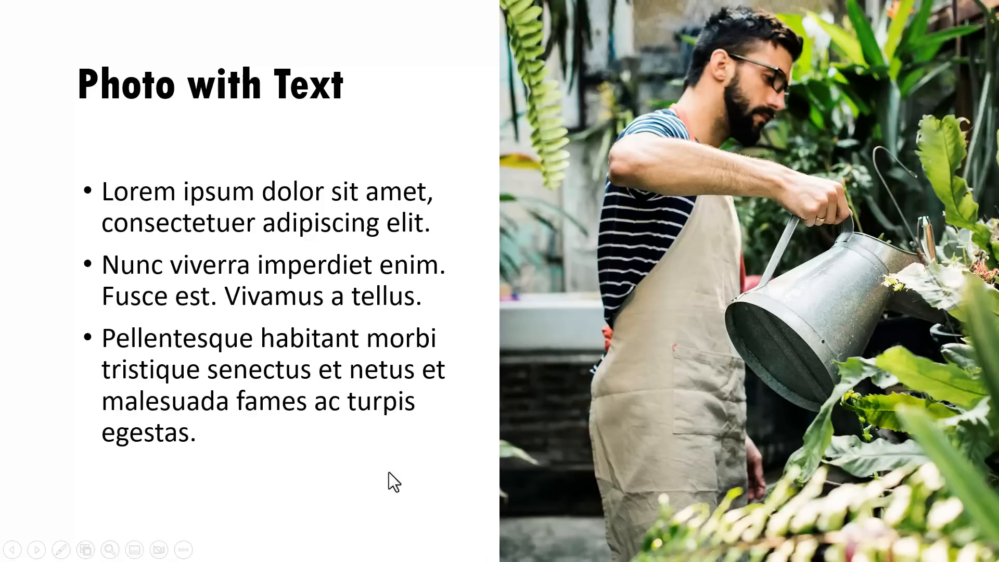
pyautogui.moveTo(541, 531)
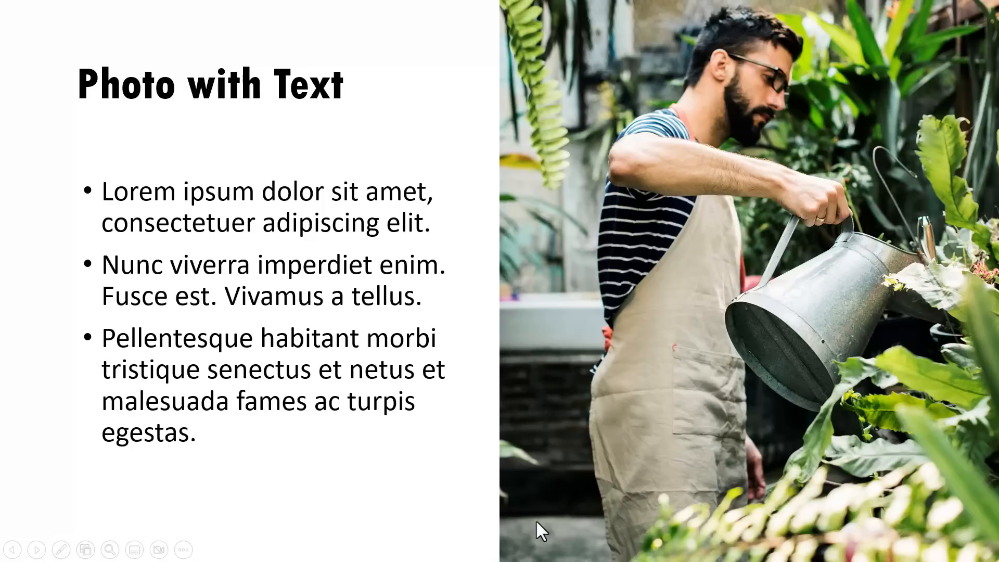
pyautogui.moveTo(508, 419)
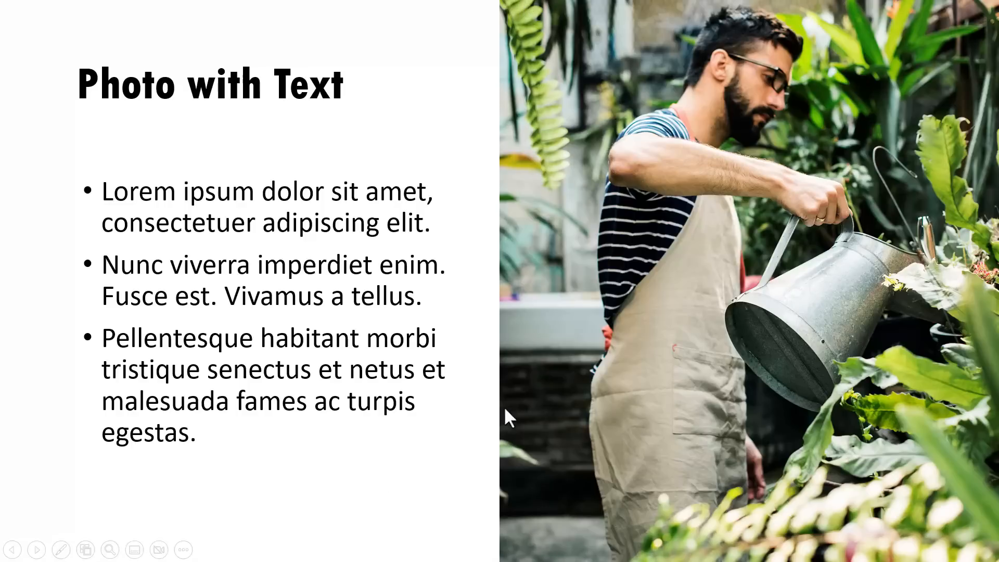
pyautogui.moveTo(423, 484)
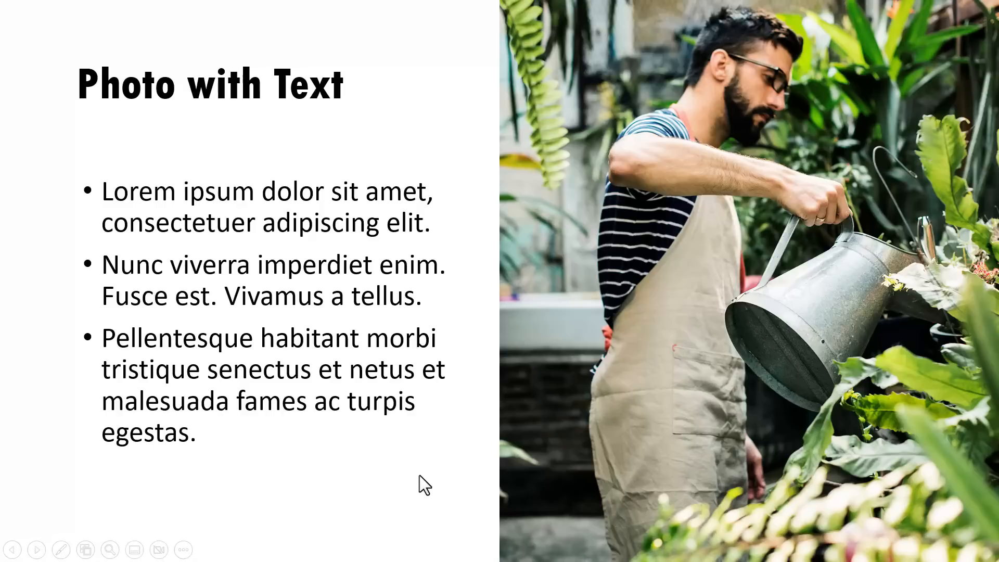
pyautogui.moveTo(420, 534)
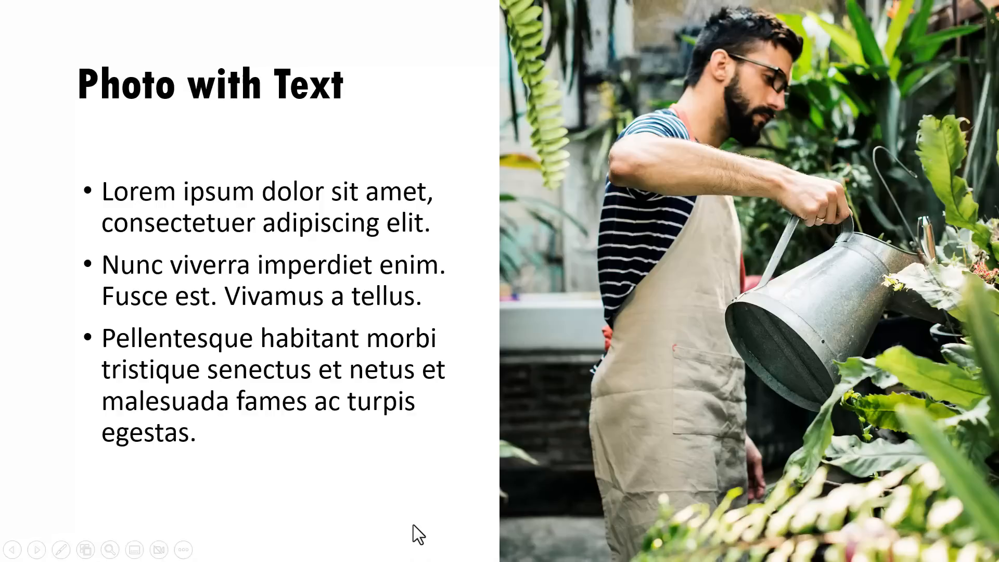
pyautogui.moveTo(768, 454)
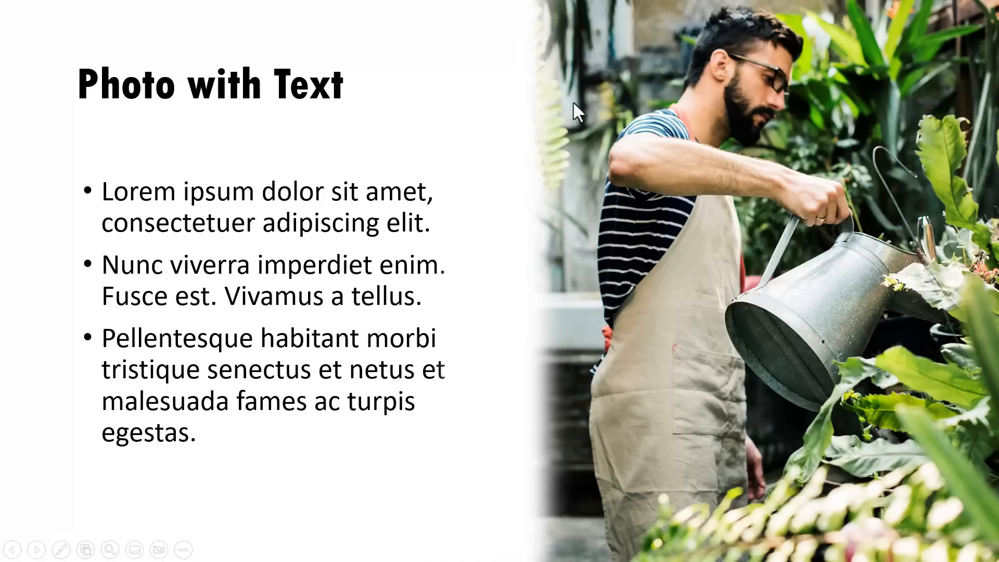
pyautogui.moveTo(576, 556)
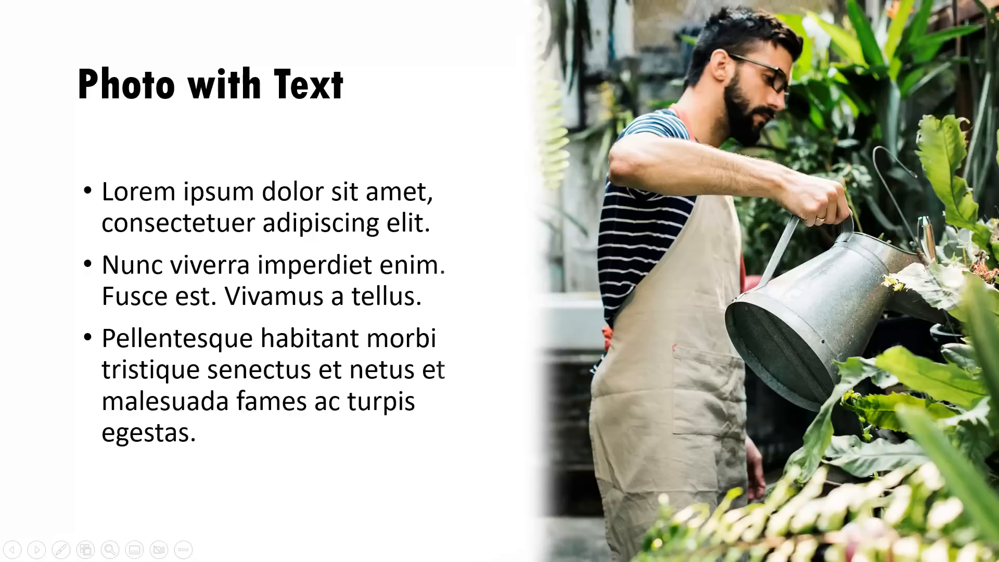
pyautogui.moveTo(275, 480)
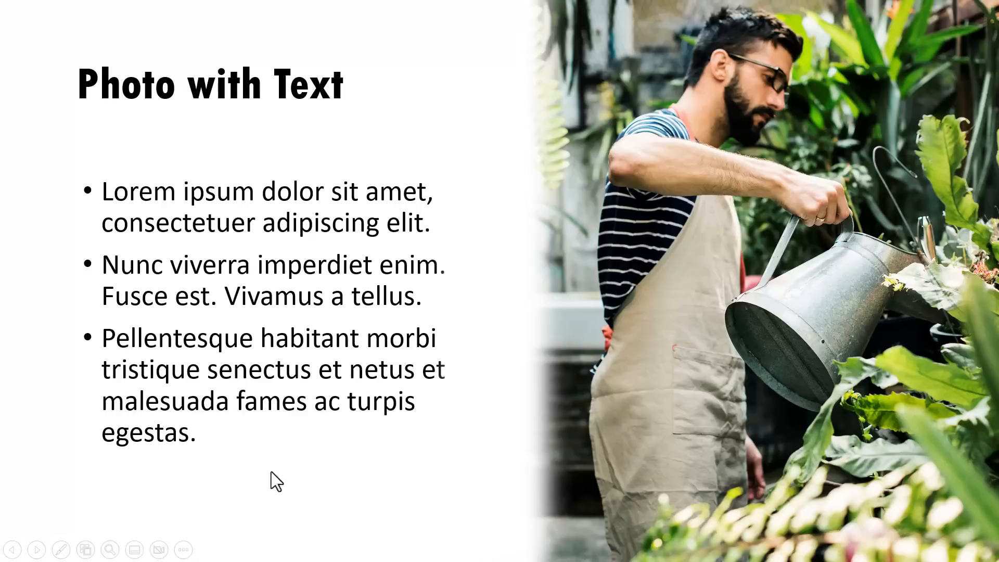
pyautogui.moveTo(674, 415)
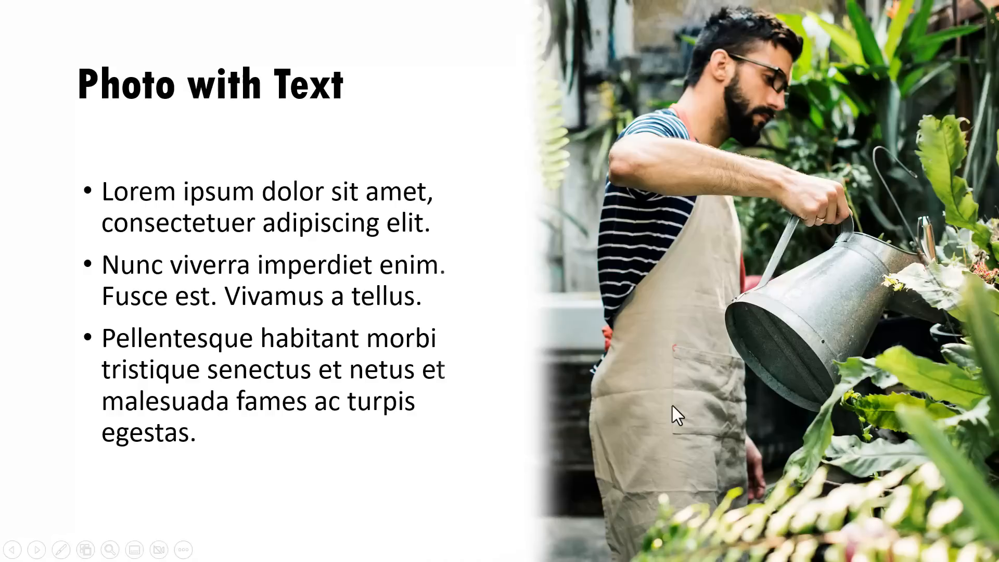
pyautogui.moveTo(710, 319)
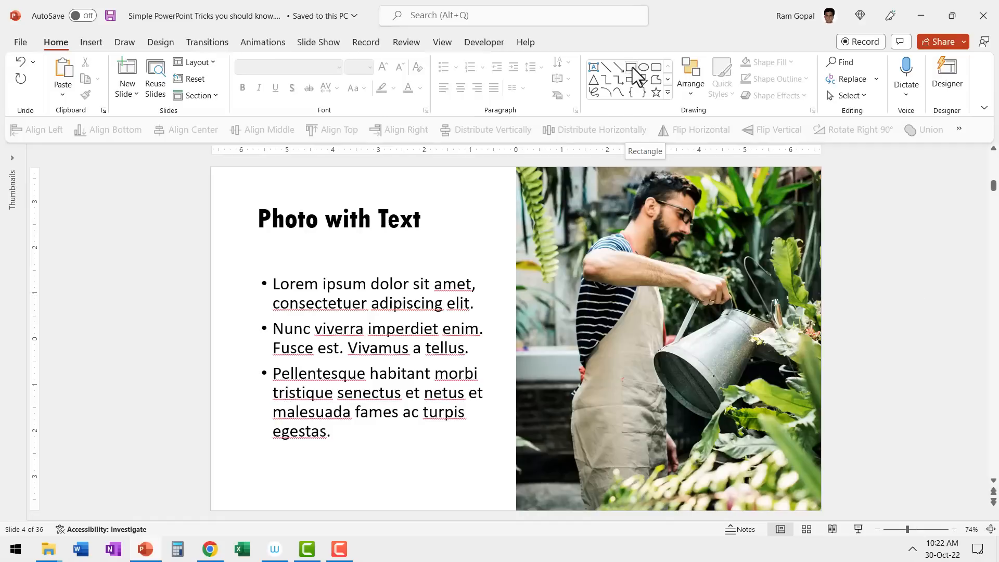
# Step: Draw a tall rectangle over the photo's left edge and fill it with white
pyautogui.click(632, 67)
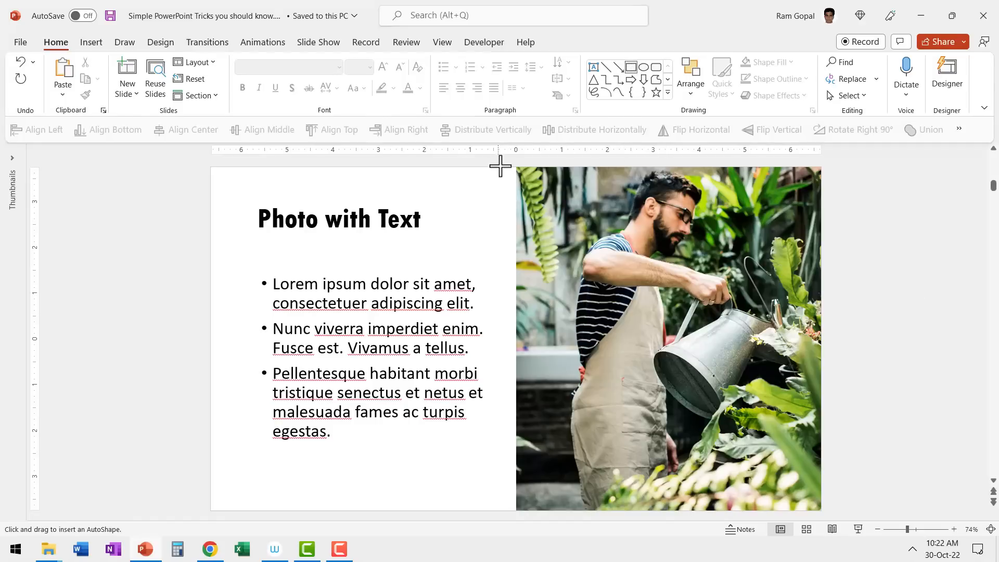
pyautogui.moveTo(501, 166); pyautogui.dragTo(561, 503)
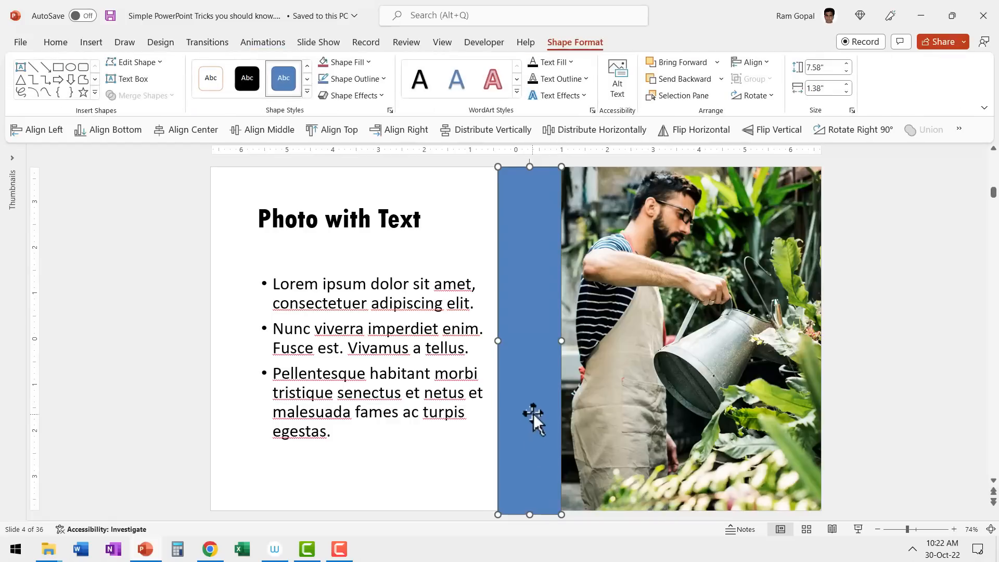
pyautogui.click(343, 61)
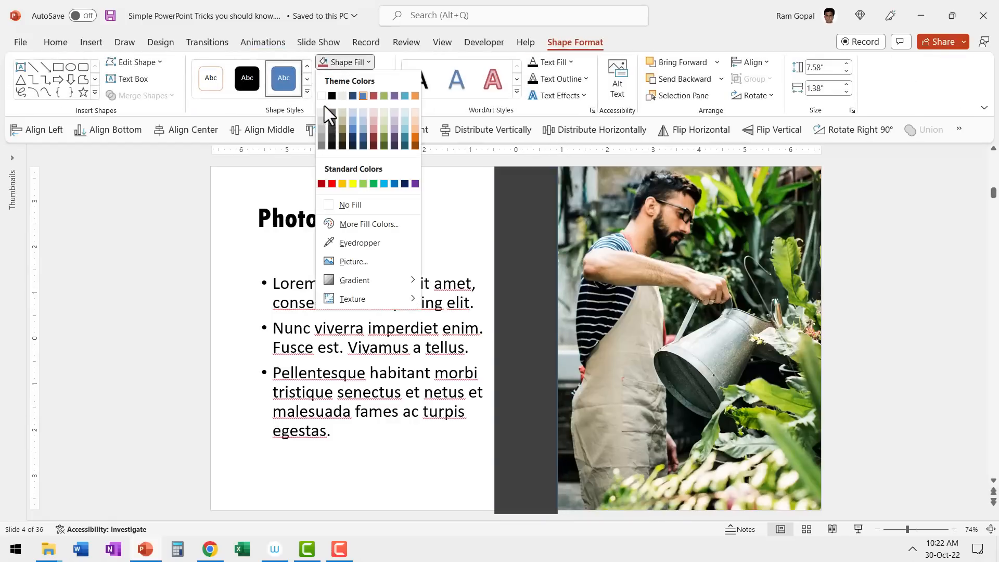
pyautogui.click(350, 78)
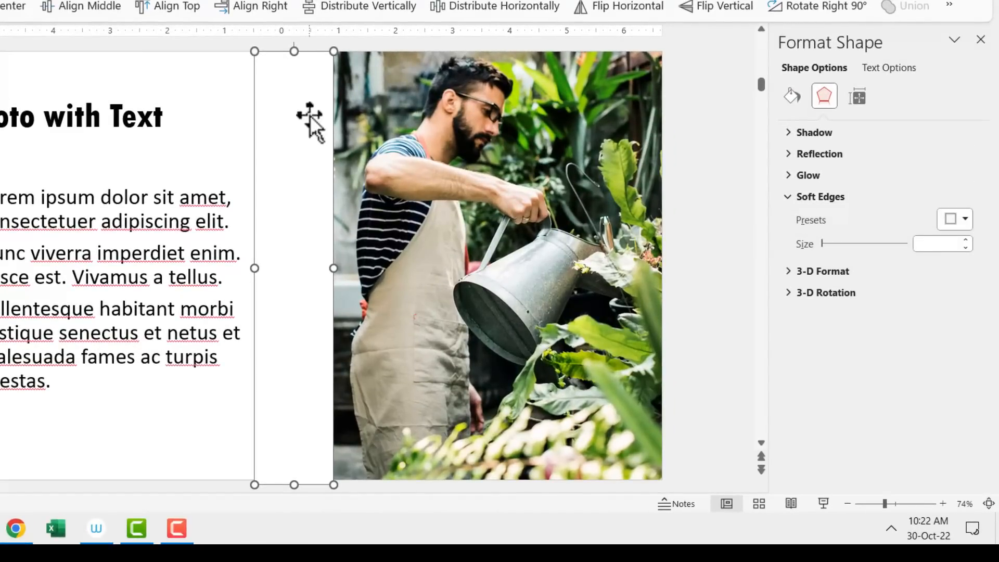
# Step: Apply the 50 Point soft-edge preset to the white rectangle
pyautogui.click(954, 220)
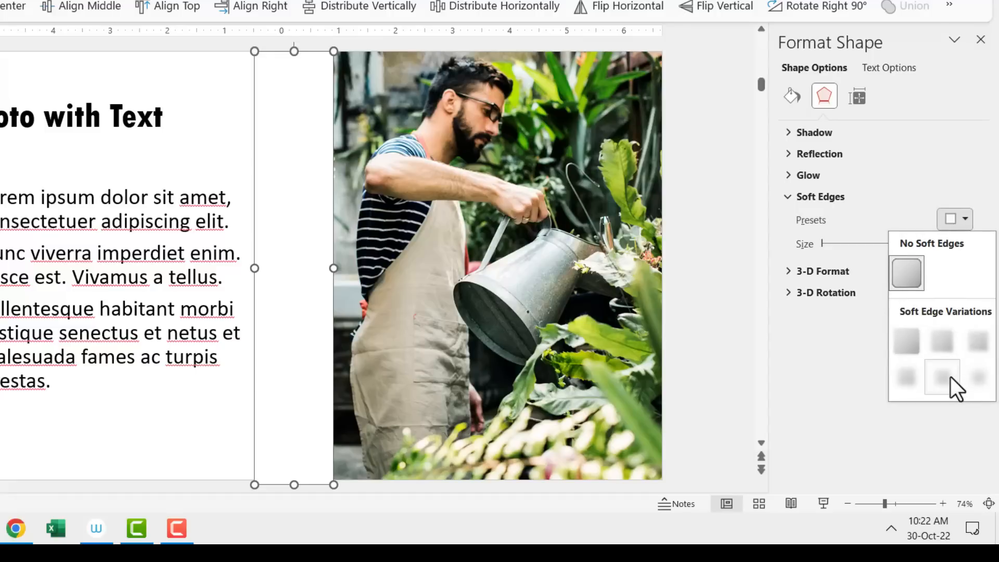
pyautogui.moveTo(942, 375)
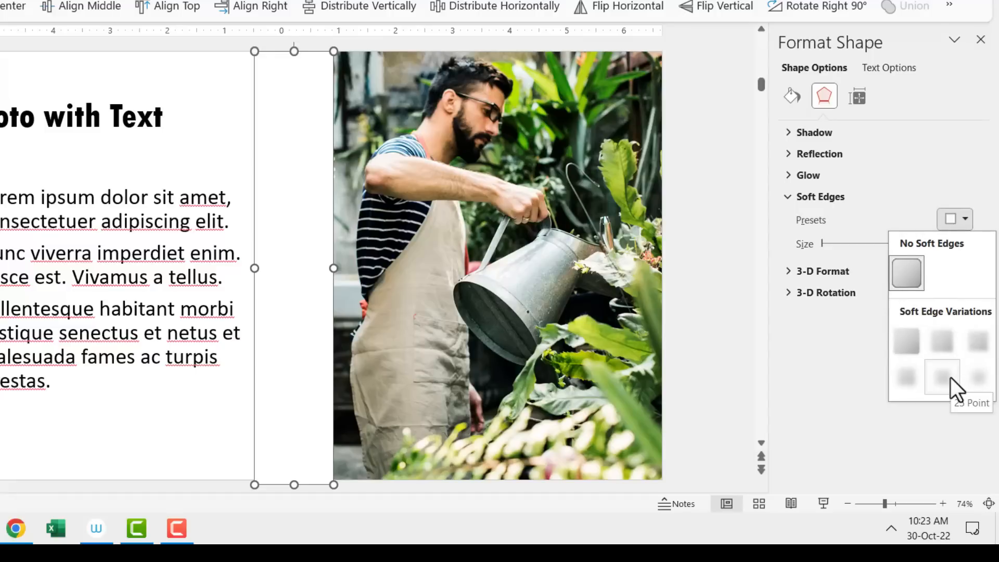
pyautogui.moveTo(977, 376)
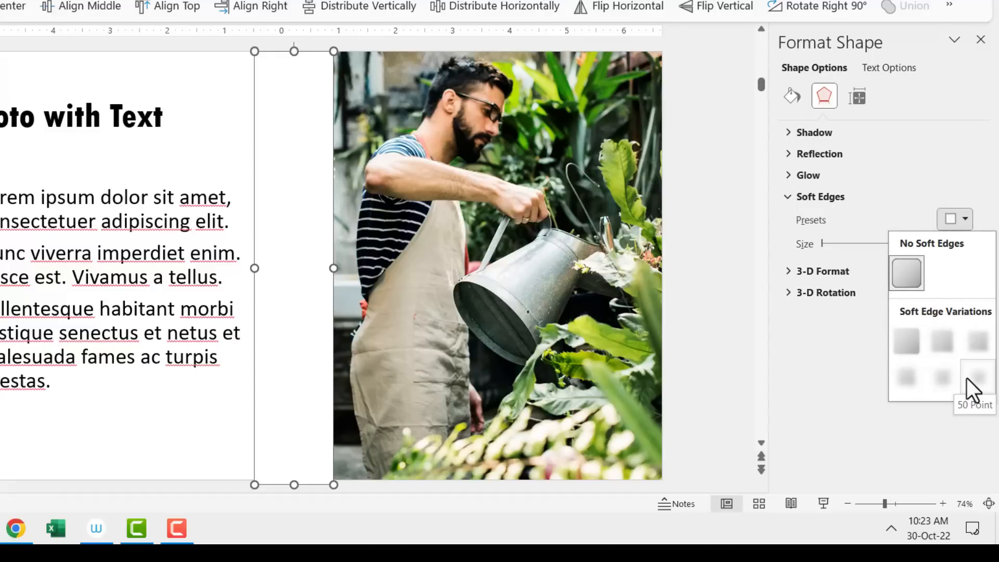
pyautogui.click(977, 379)
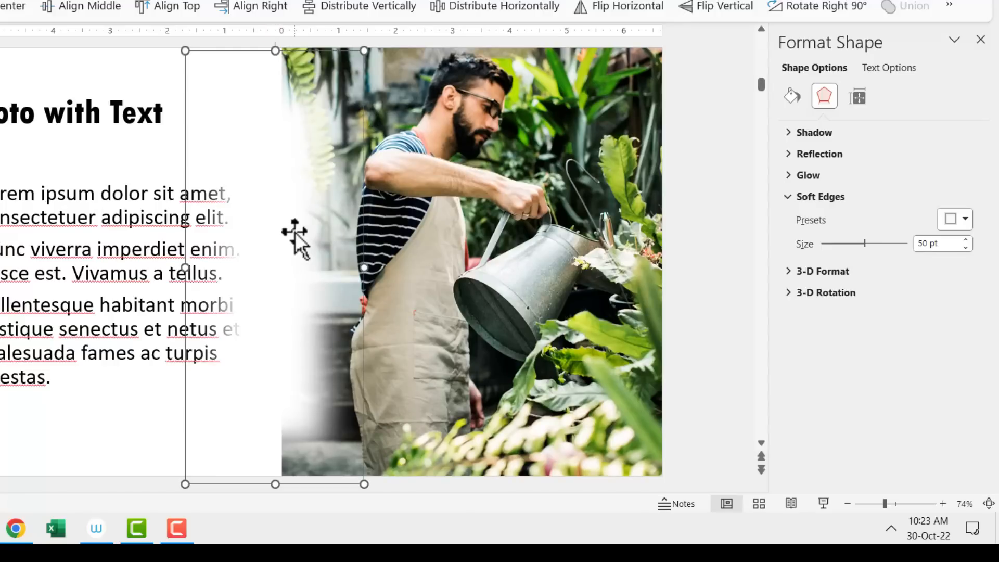
pyautogui.moveTo(294, 96)
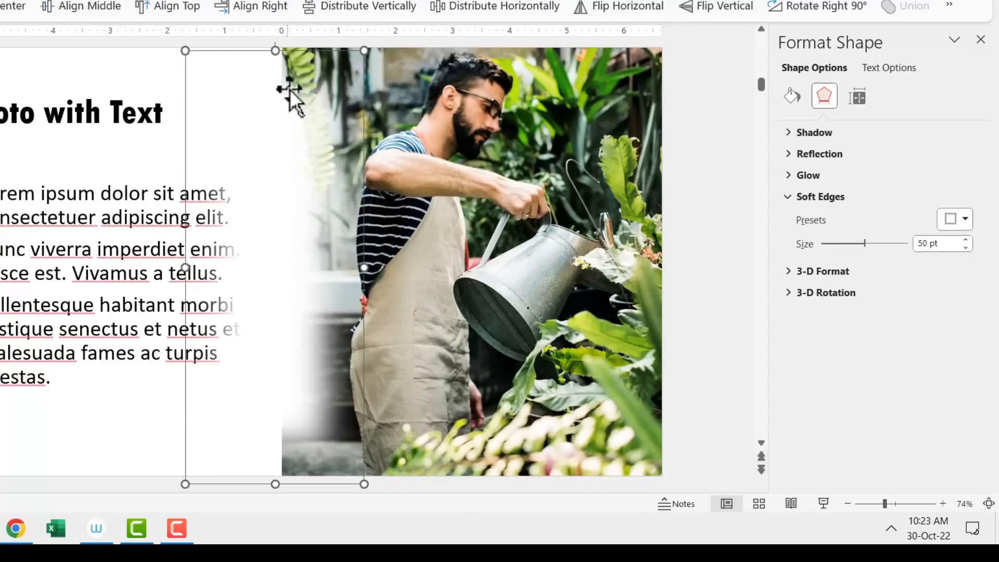
pyautogui.moveTo(315, 516)
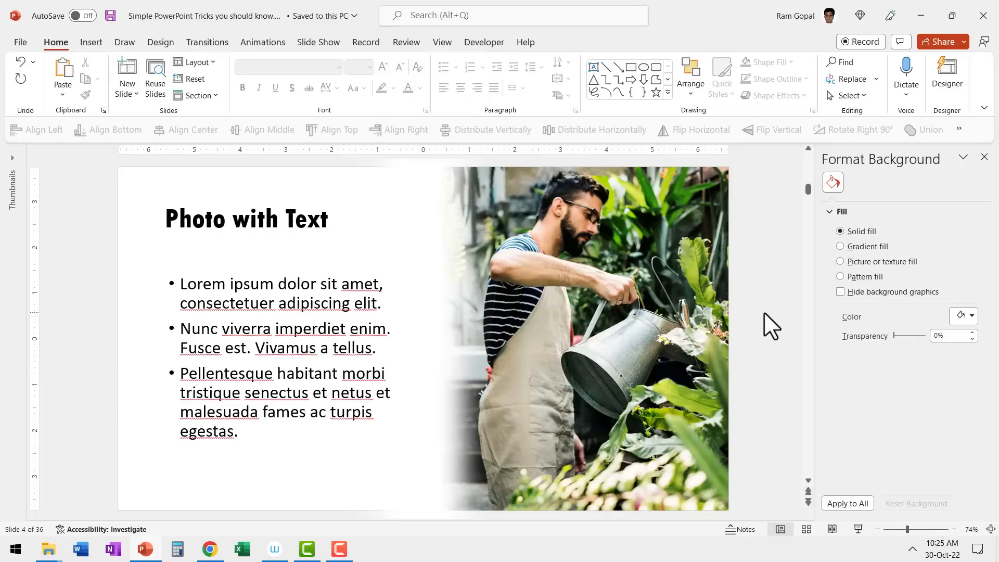
pyautogui.moveTo(615, 483)
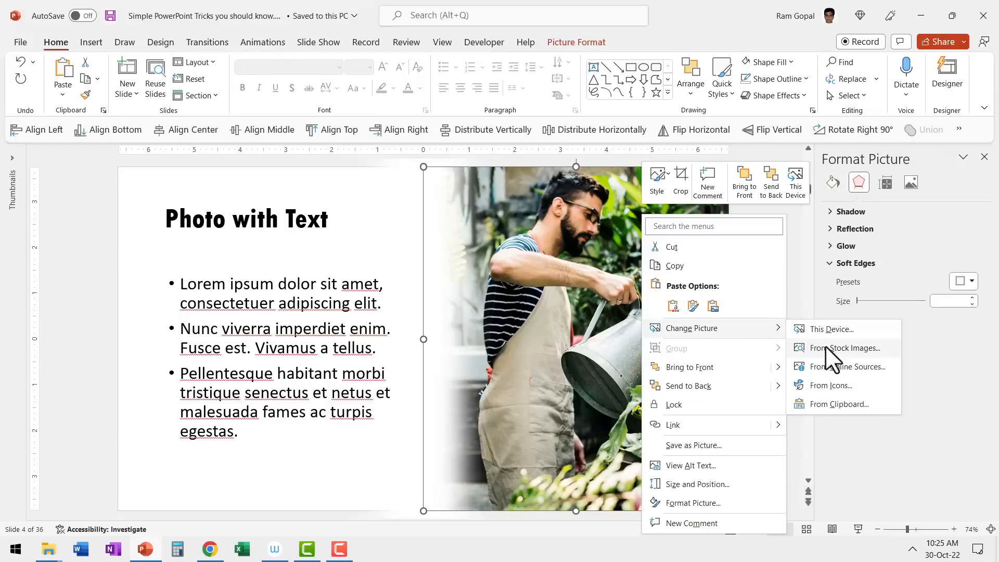
# Step: Replace the slide's photo with a stock image chosen from the gallery
pyautogui.click(843, 347)
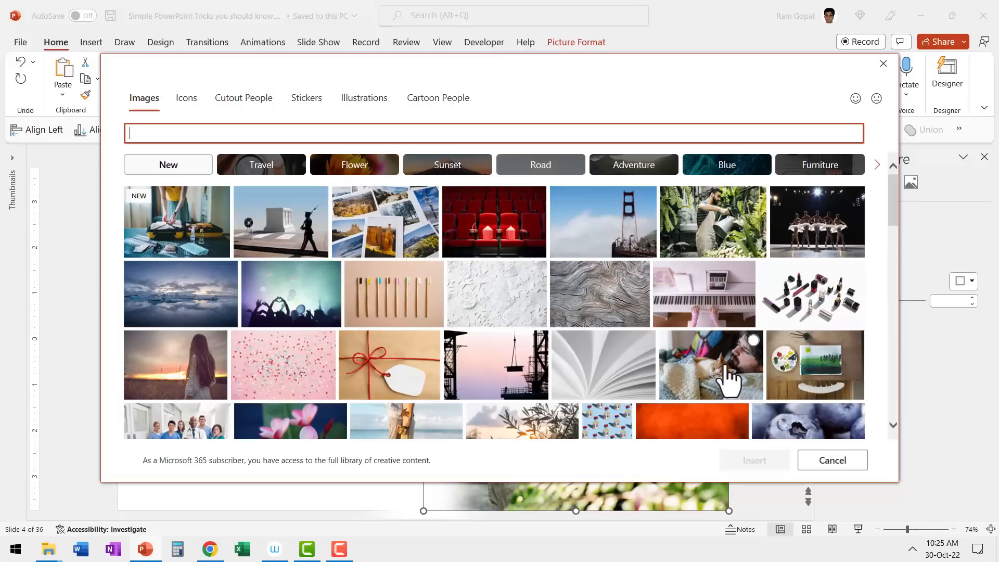
pyautogui.click(176, 364)
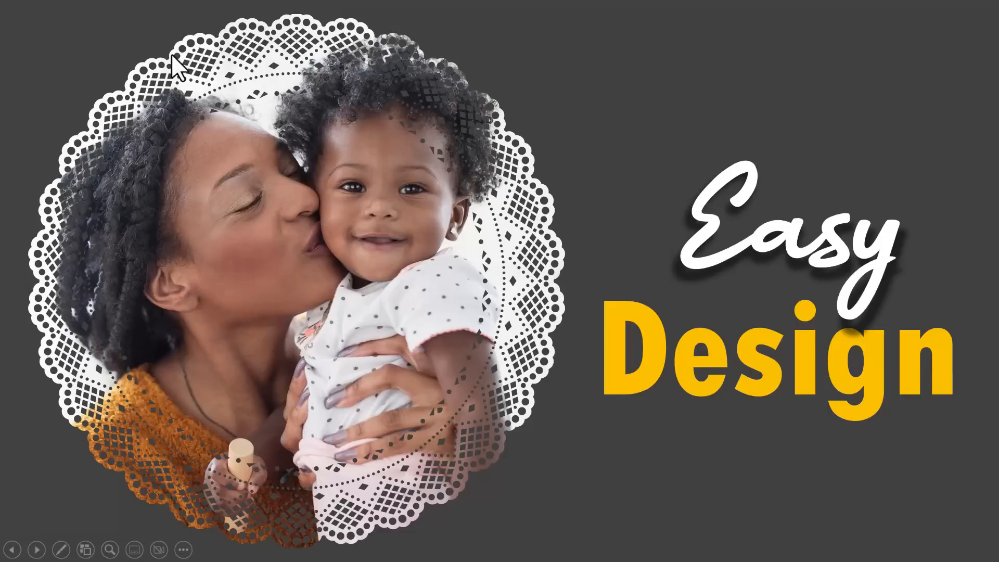
pyautogui.moveTo(424, 151)
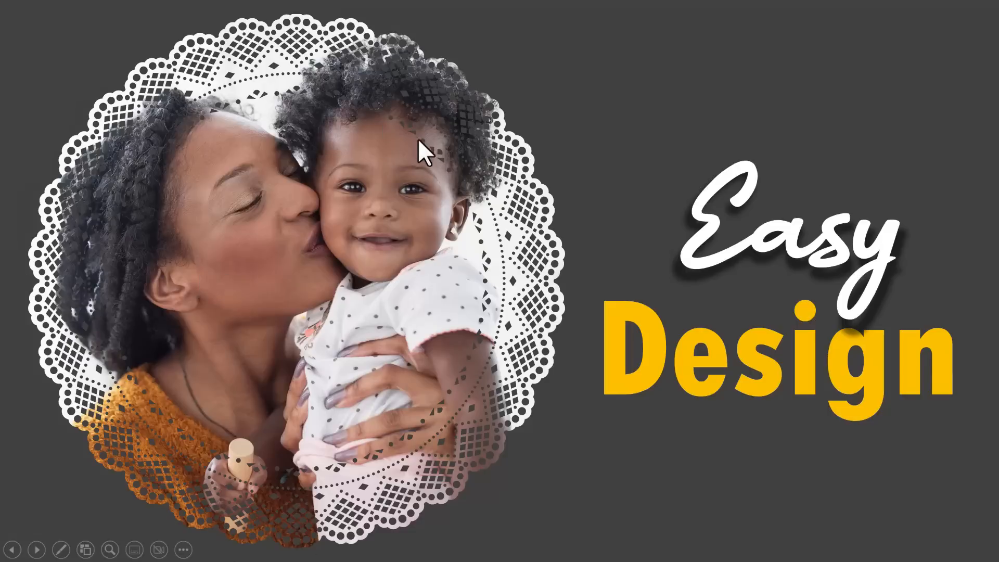
pyautogui.moveTo(581, 443)
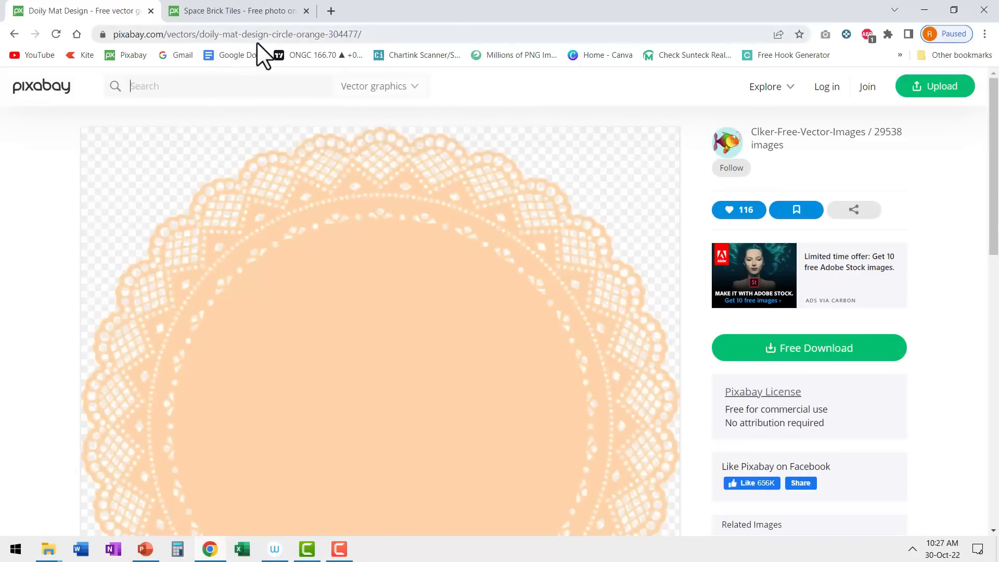
pyautogui.moveTo(461, 387)
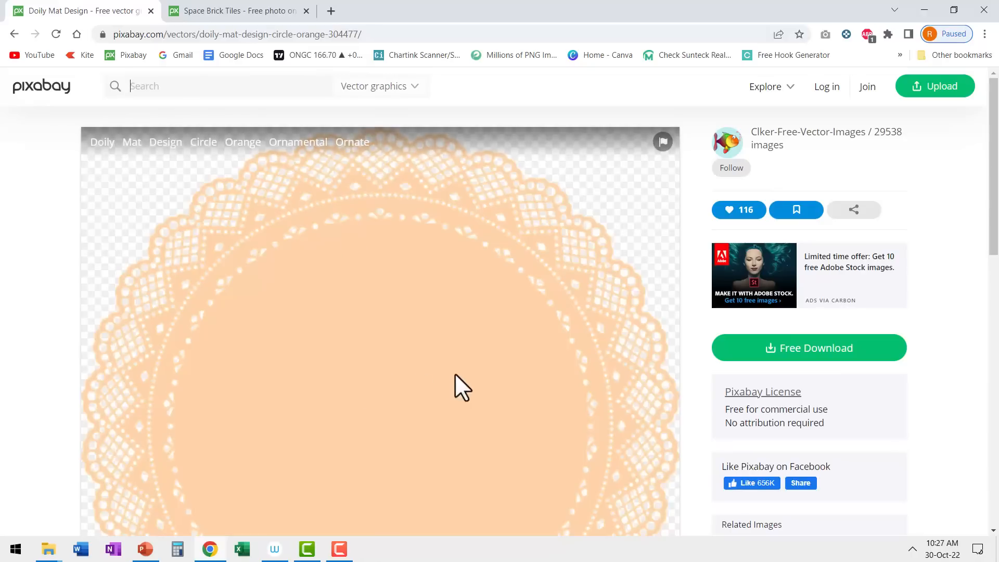
# Step: Switch to the browser tab with the Pixabay Doily Mat Design vector page
pyautogui.click(809, 347)
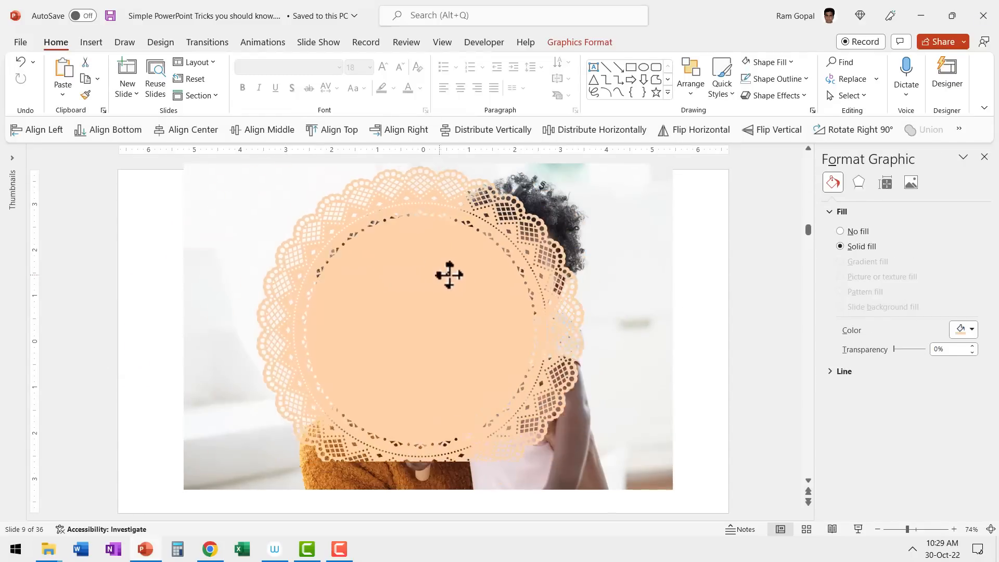
# Step: Convert the orange doily graphic into an editable shape from its context menu
pyautogui.rightClick(450, 275)
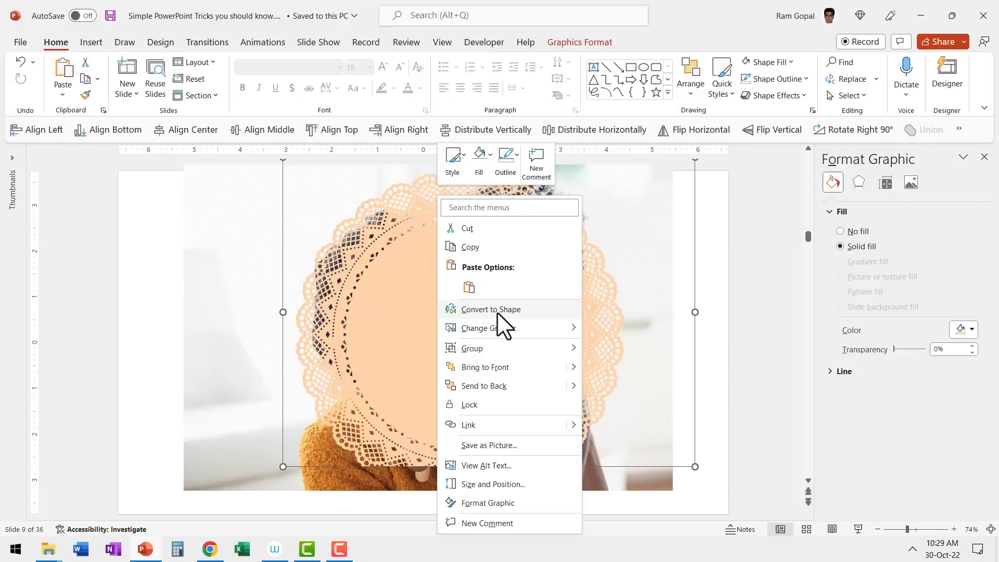
pyautogui.click(491, 309)
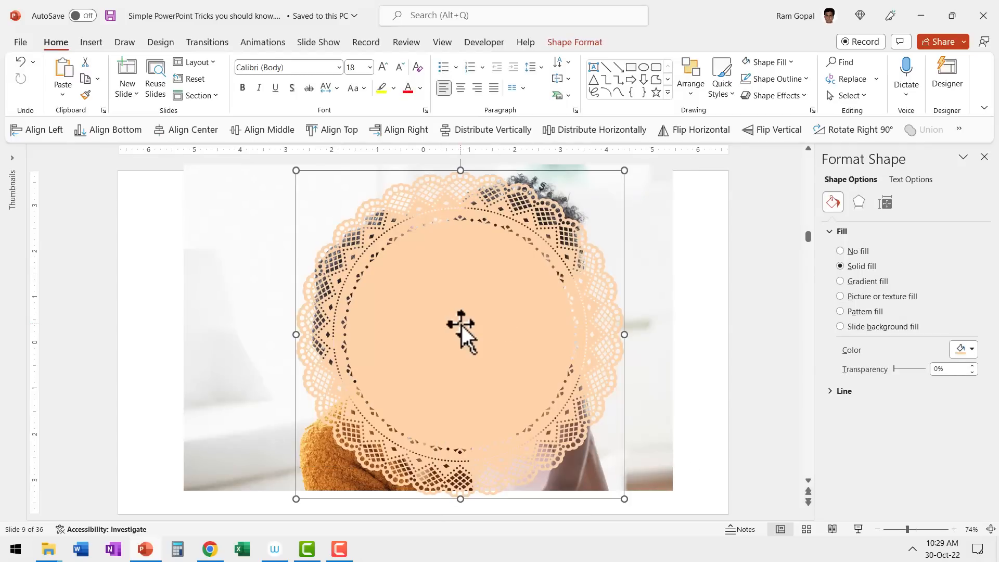
pyautogui.moveTo(462, 211)
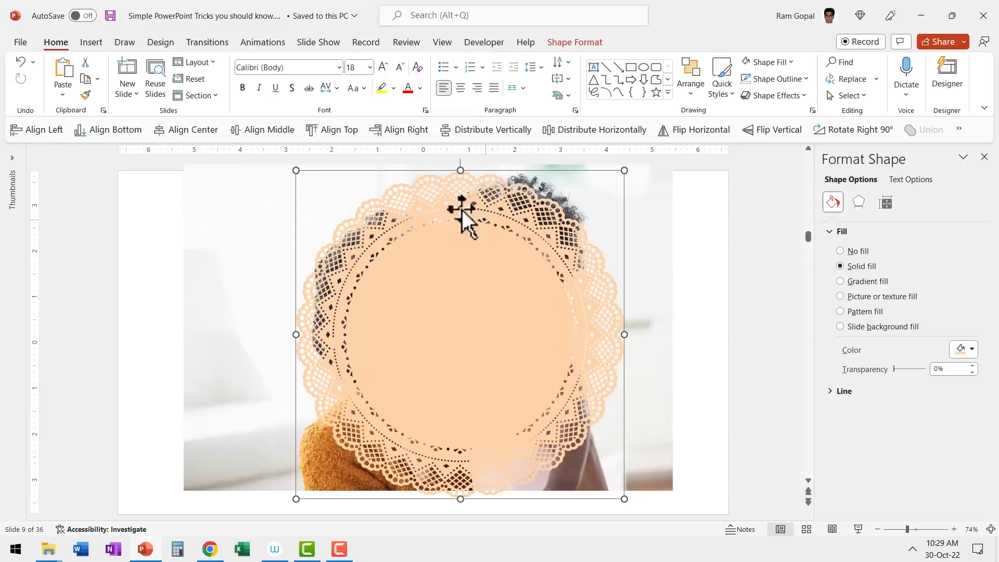
pyautogui.moveTo(490, 319)
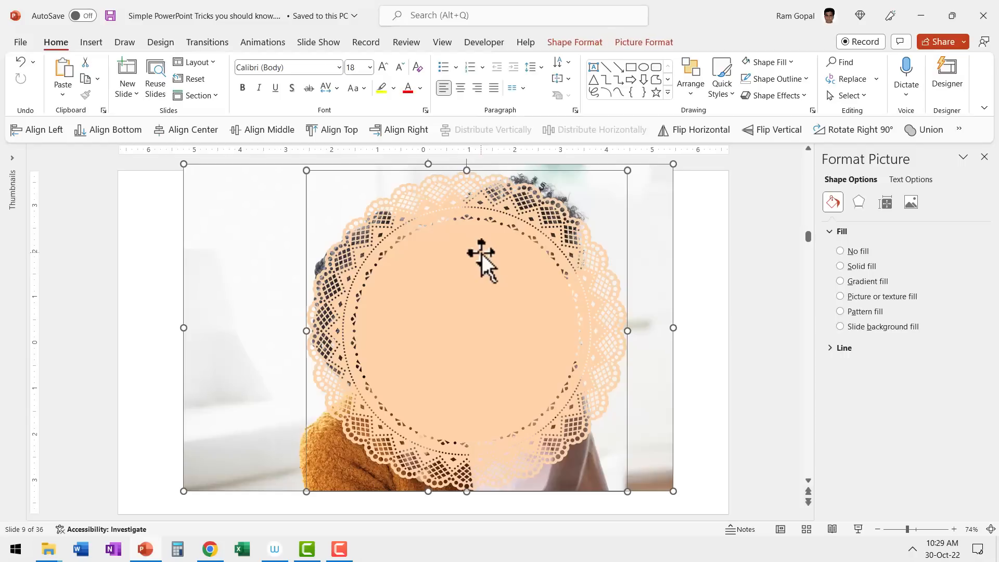
# Step: Intersect the photo with the doily to cut a lace shape, then bring up Format Background
pyautogui.click(643, 42)
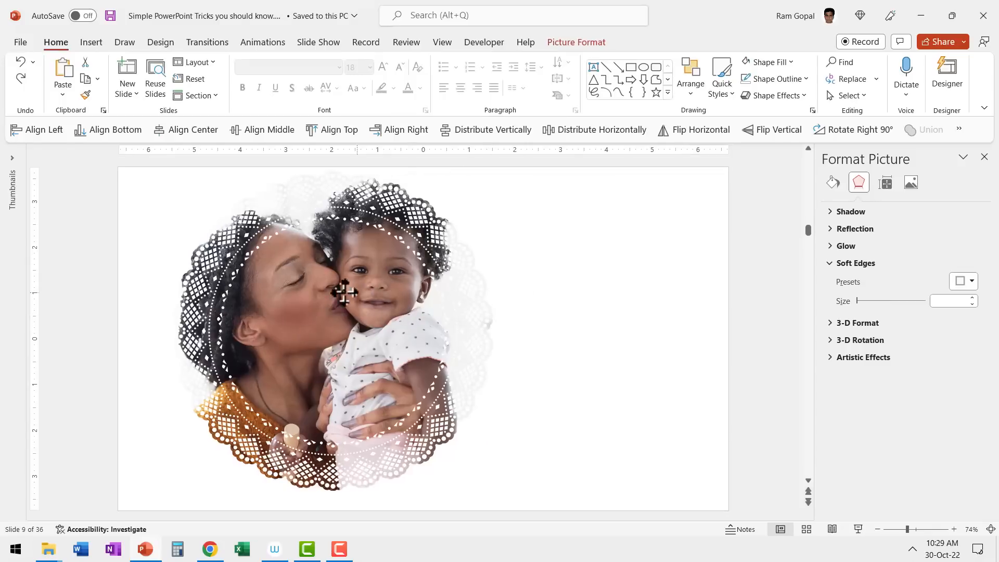
pyautogui.rightClick(348, 291)
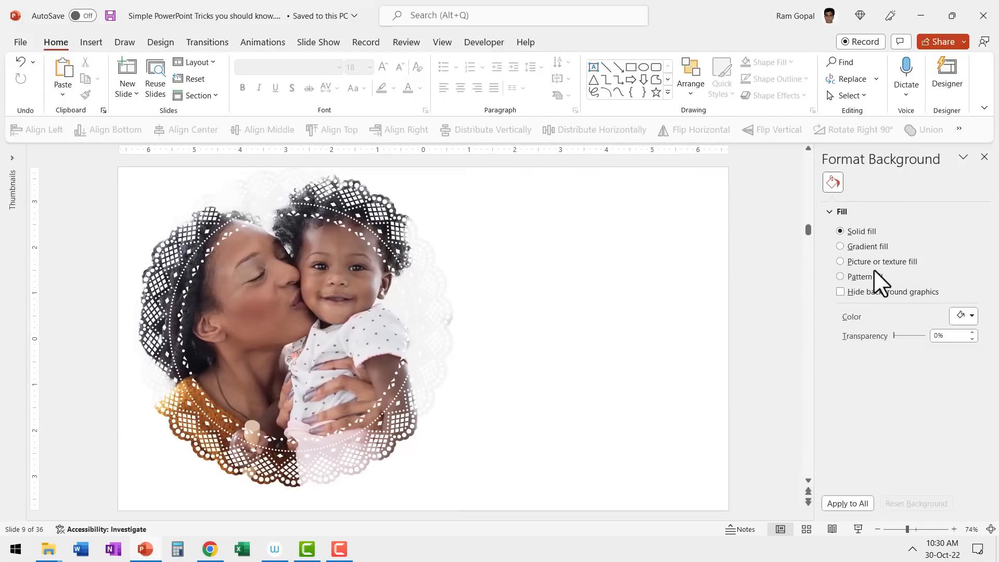
pyautogui.click(971, 315)
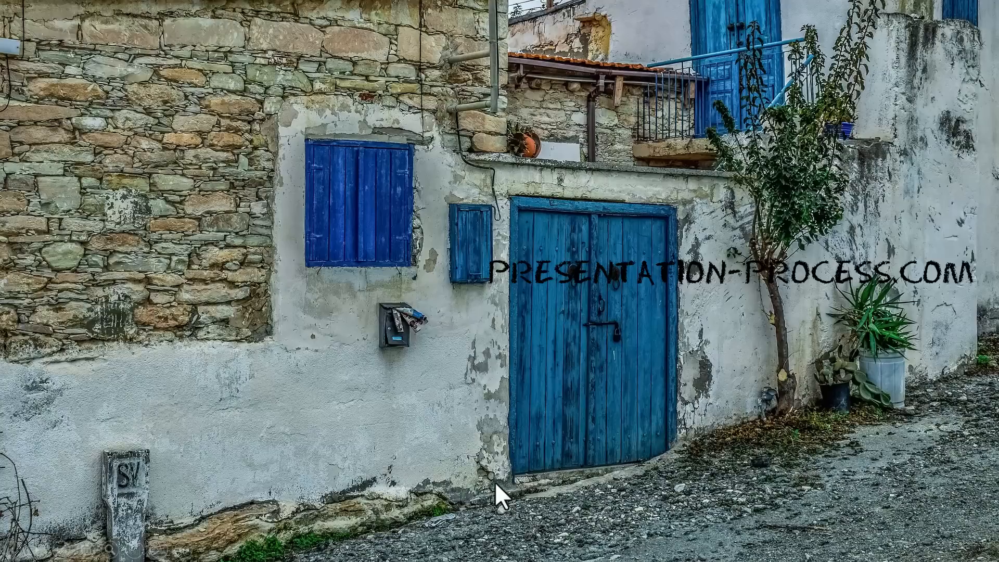
pyautogui.moveTo(738, 296)
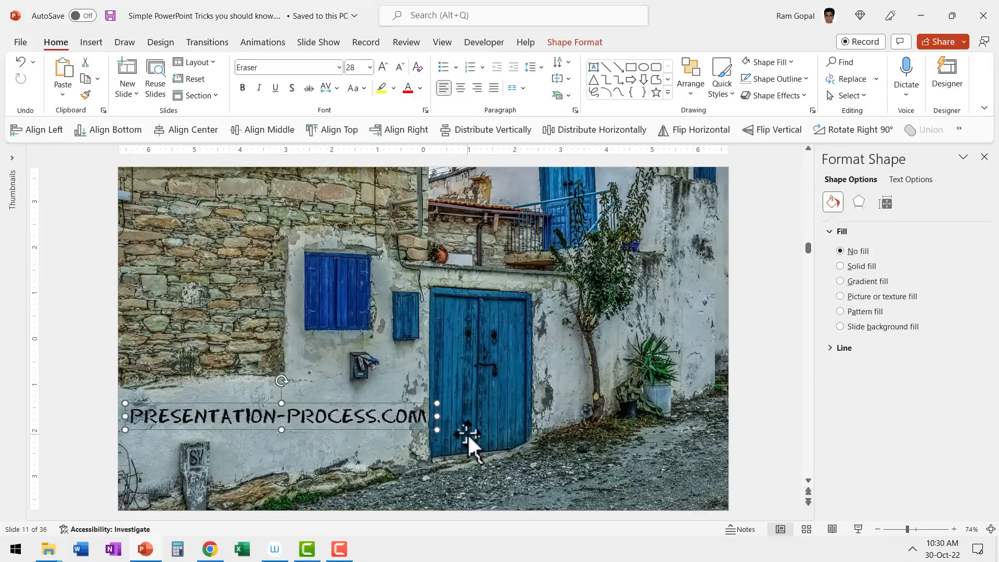
pyautogui.moveTo(529, 423)
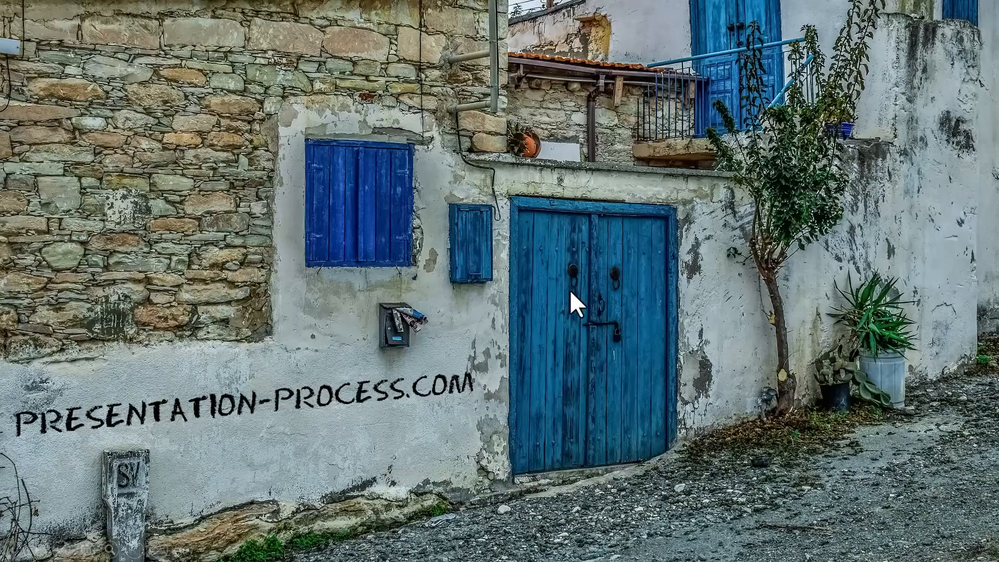
pyautogui.moveTo(756, 417)
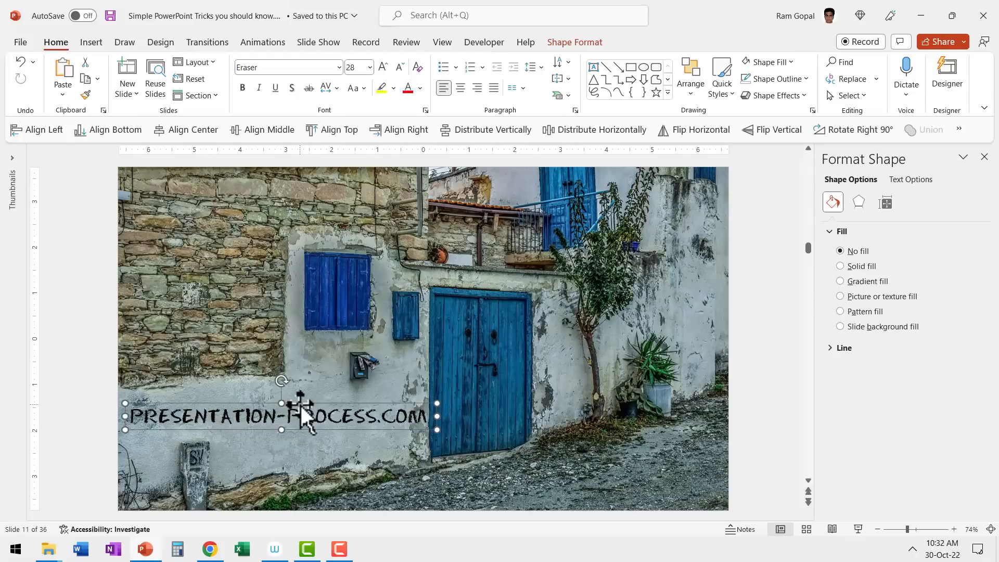
# Step: Reach the caption's Text Effects 3-D Rotation settings in Format Shape
pyautogui.rightClick(304, 415)
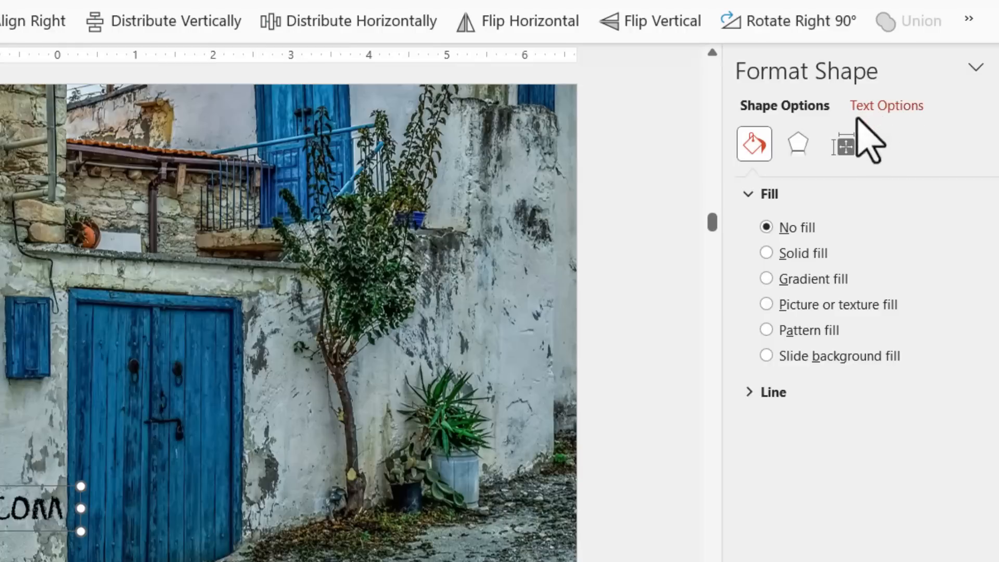
pyautogui.click(885, 105)
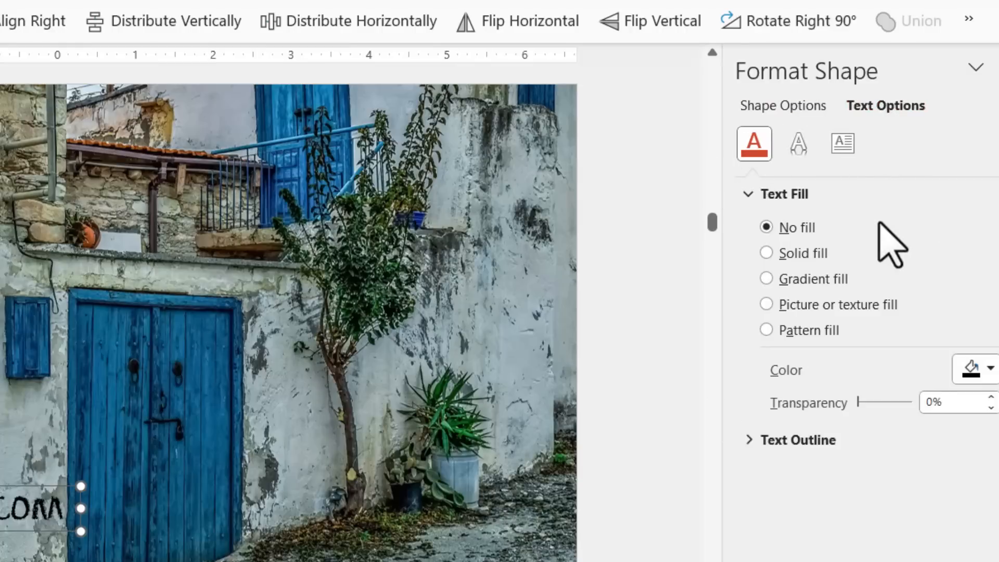
pyautogui.click(797, 143)
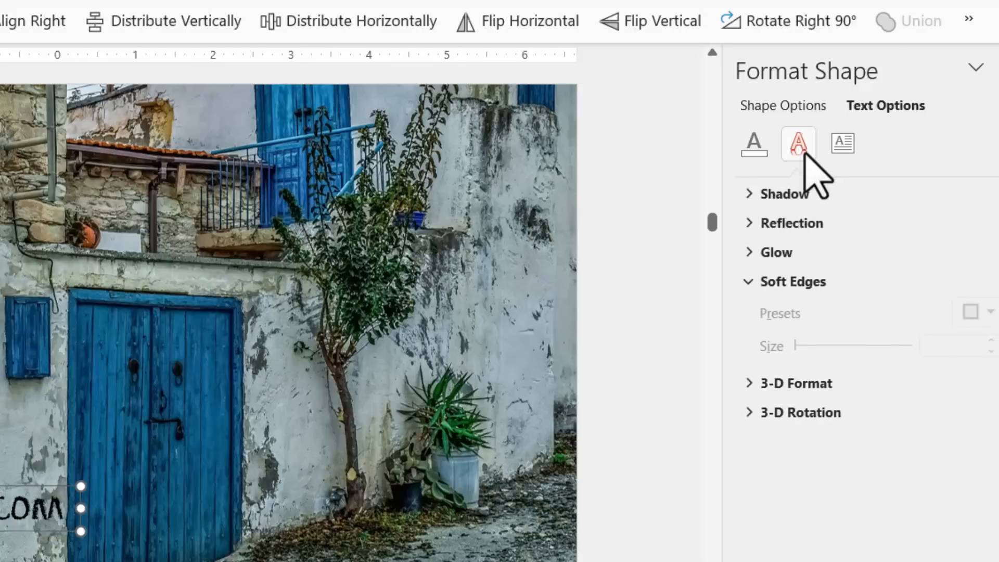
pyautogui.click(801, 412)
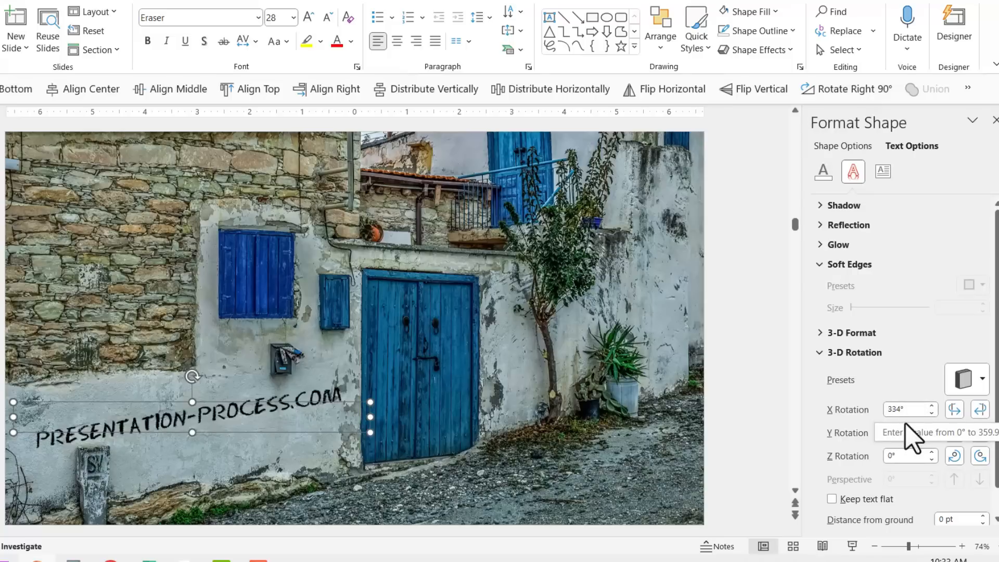
# Step: Nudge the caption to roughly 339° X, 23° Y and 356.5° Z rotation to match the wall
pyautogui.write('18')
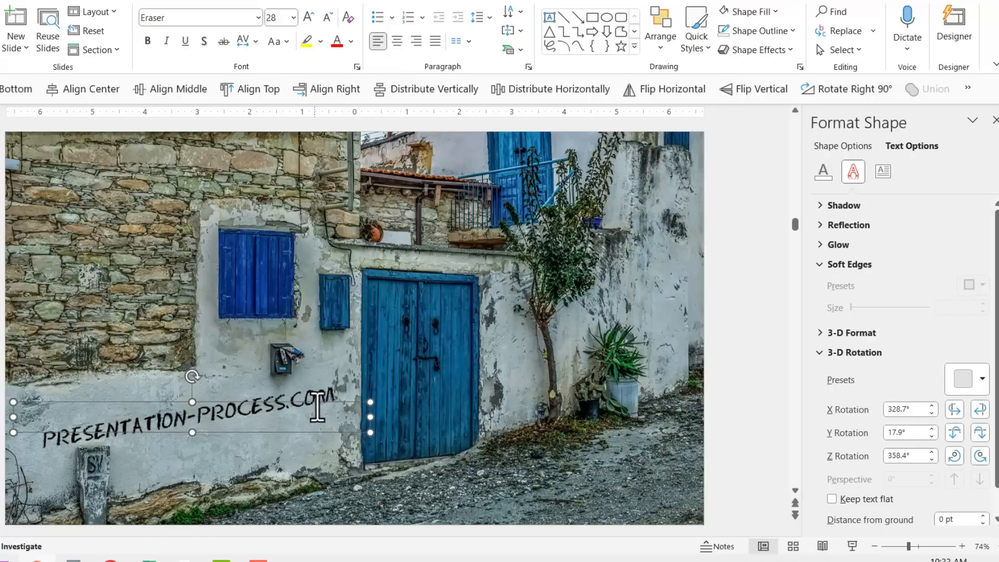
pyautogui.moveTo(278, 344)
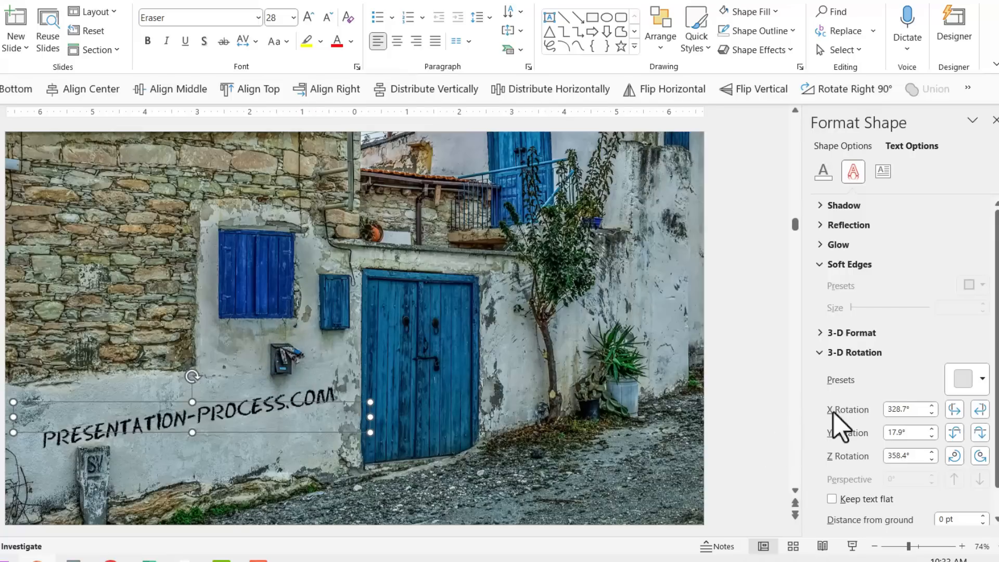
pyautogui.click(980, 405)
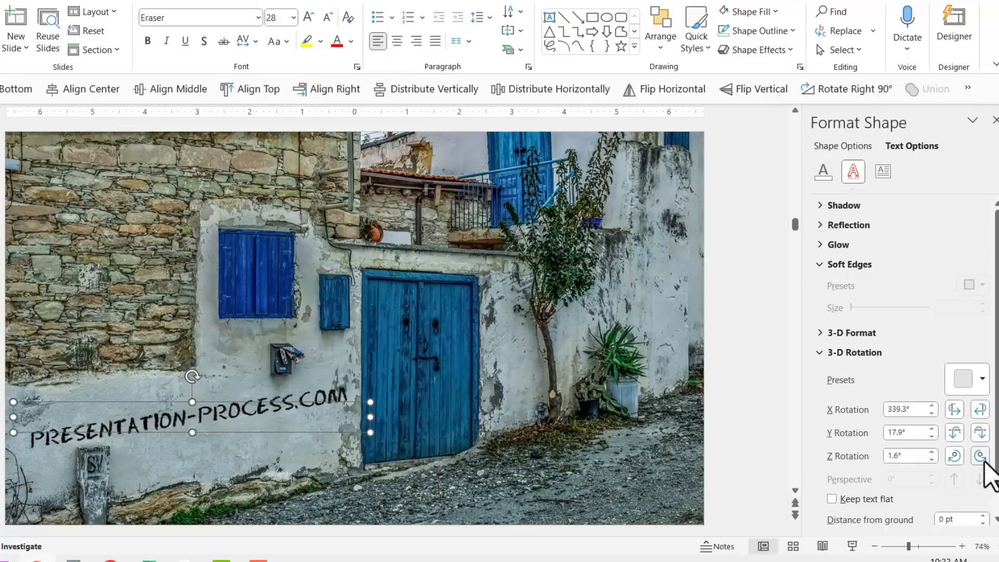
pyautogui.moveTo(980, 456)
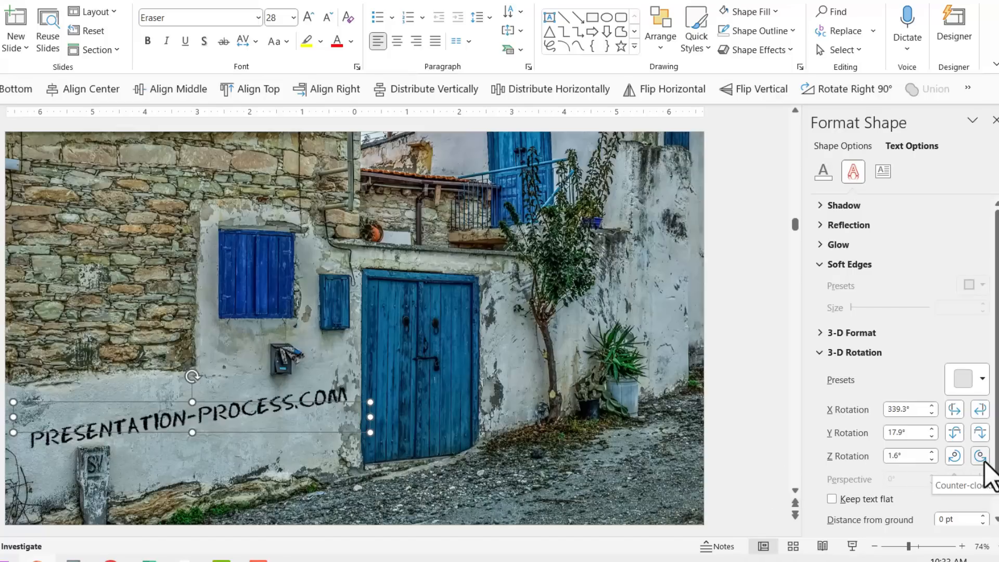
pyautogui.click(980, 455)
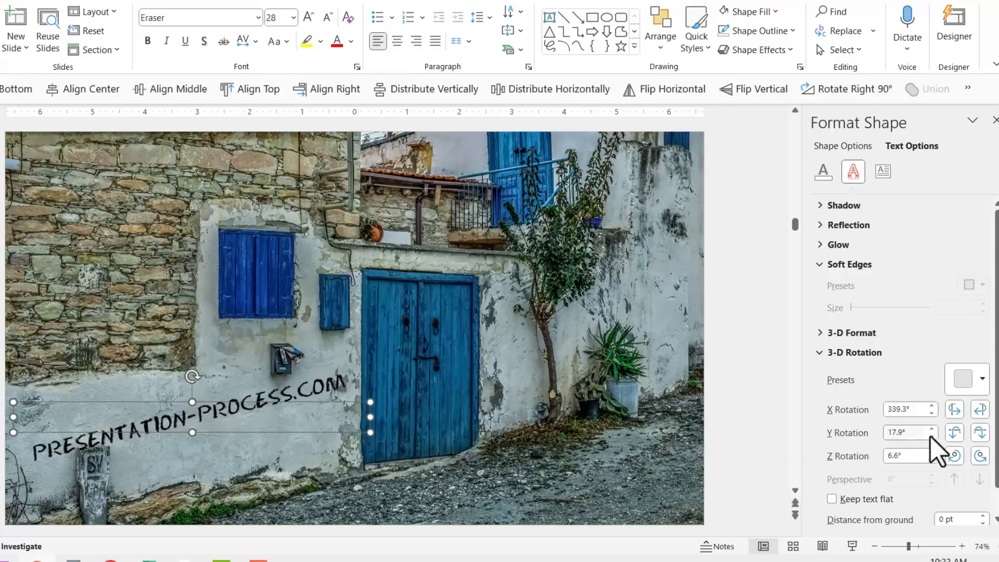
pyautogui.click(929, 459)
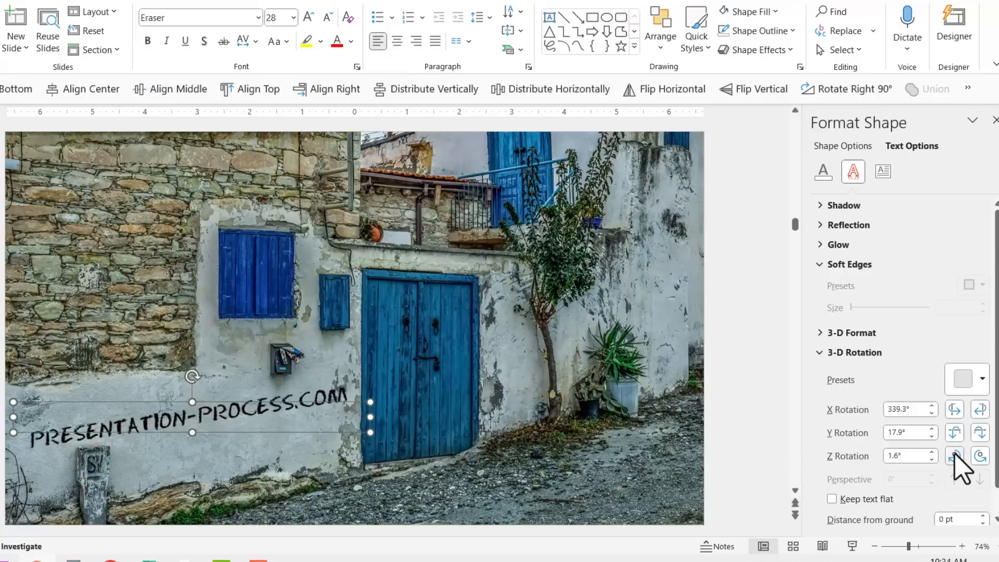
pyautogui.click(955, 455)
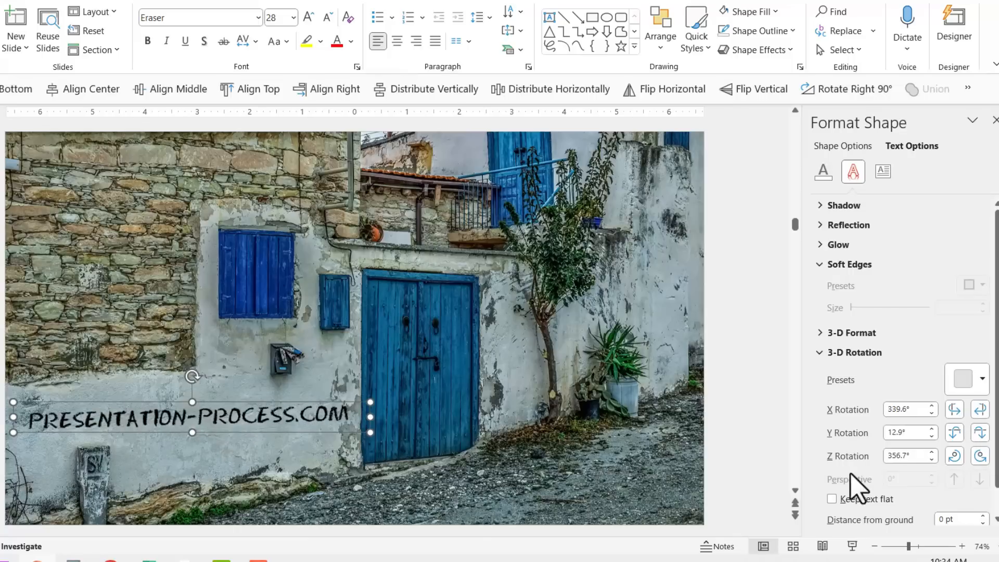
pyautogui.moveTo(965, 439)
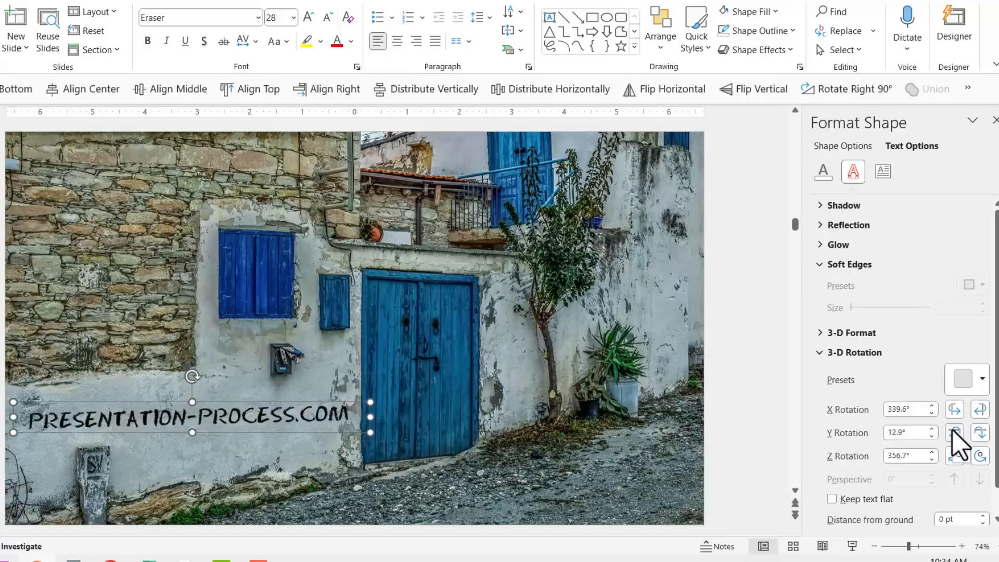
pyautogui.click(951, 429)
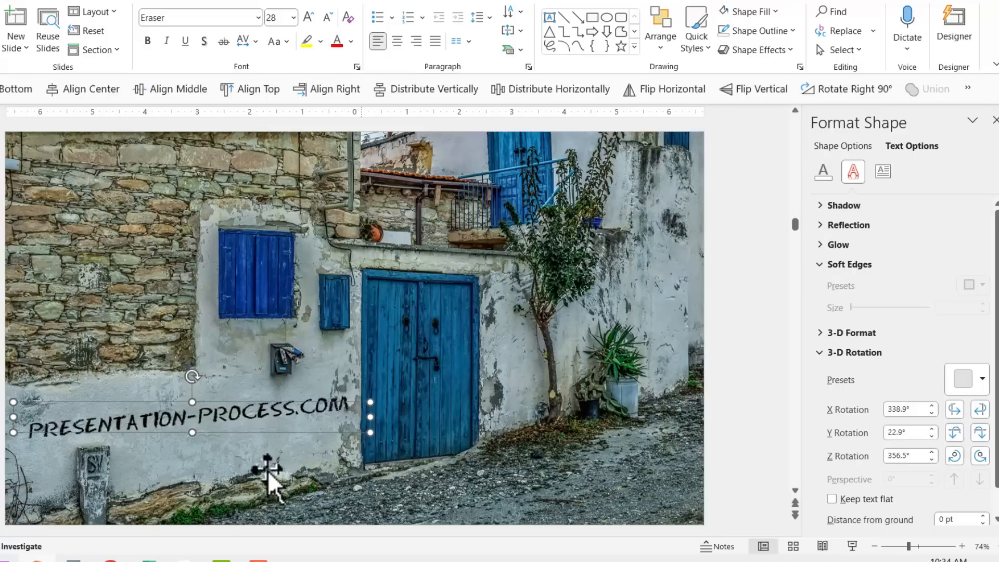
pyautogui.moveTo(328, 433)
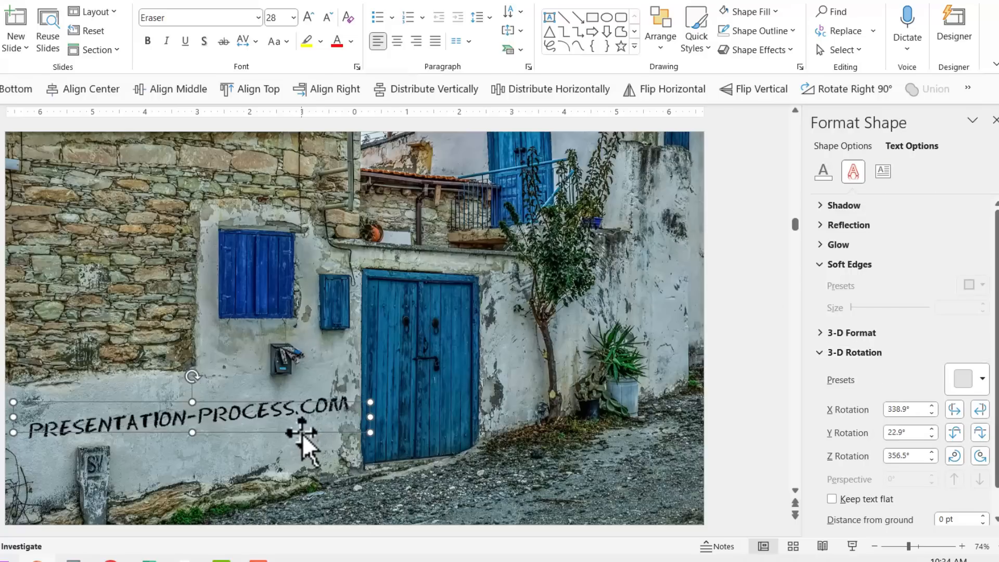
pyautogui.moveTo(425, 408)
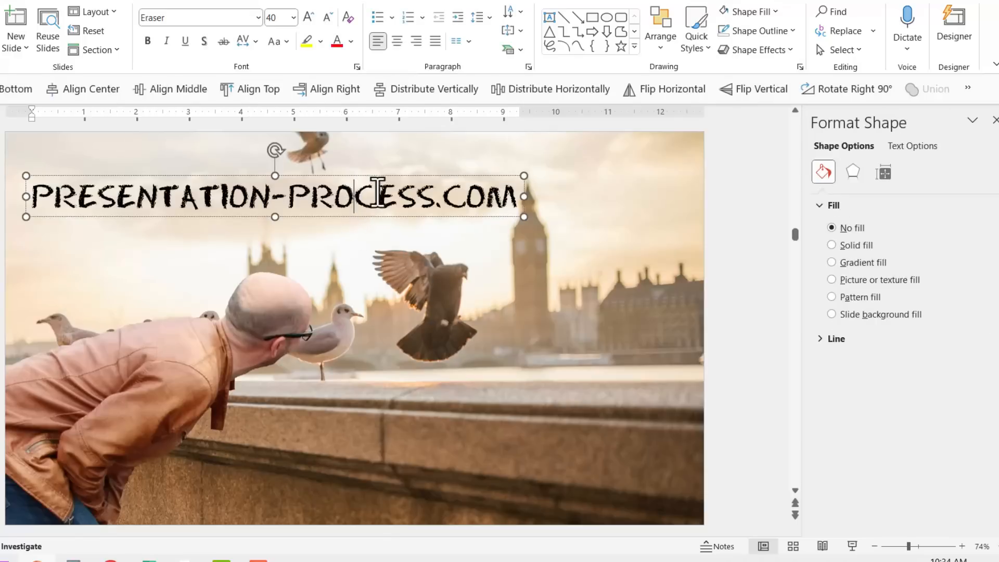
# Step: Move the caption onto the stone ledge and apply an Off Axis 3-D rotation preset
pyautogui.moveTo(274, 195); pyautogui.dragTo(567, 414)
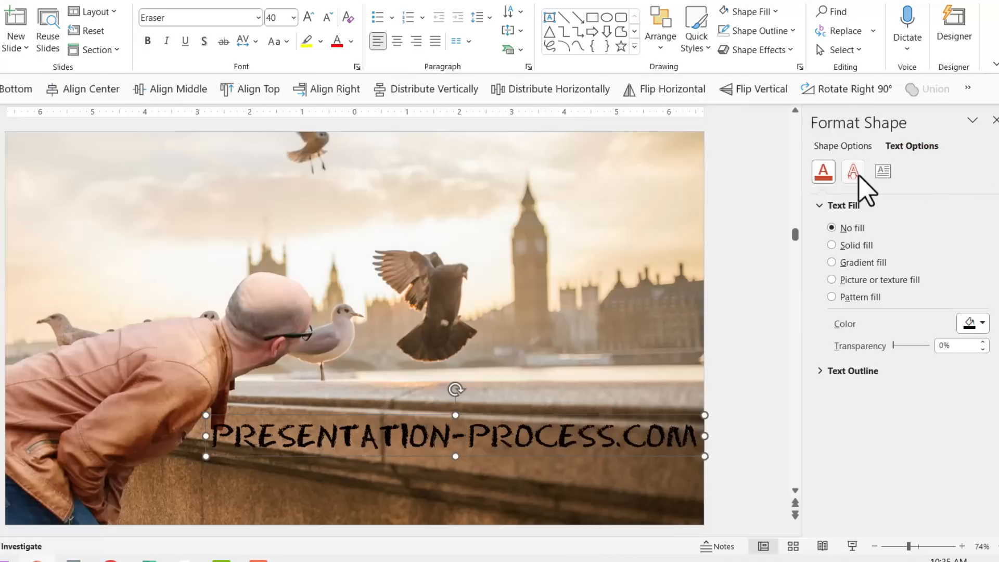
pyautogui.click(852, 170)
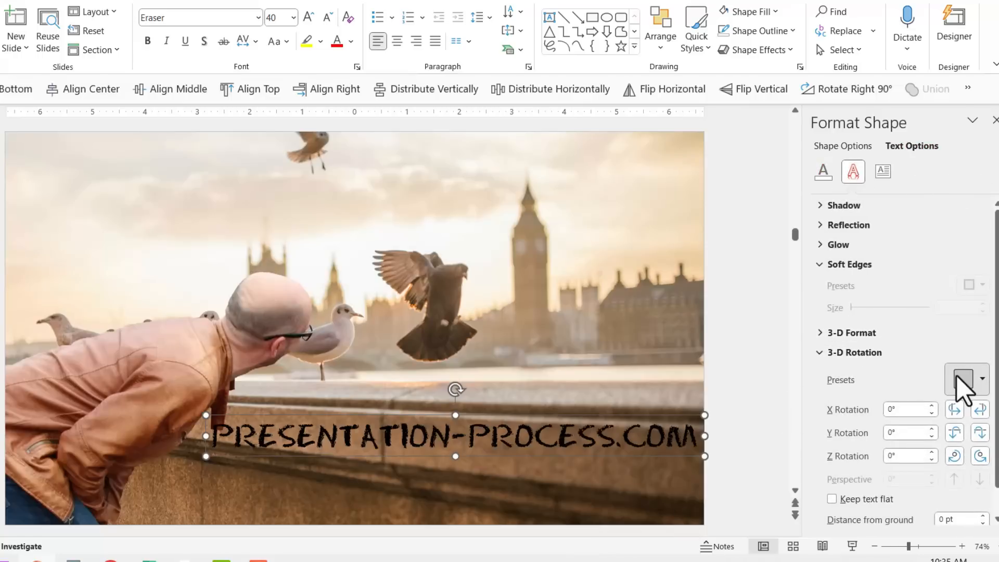
pyautogui.click(966, 379)
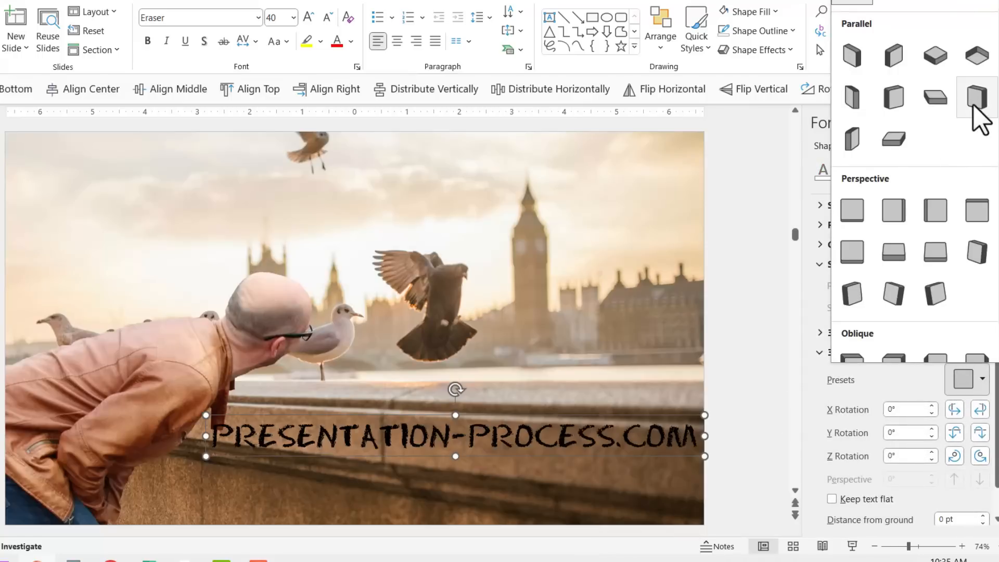
pyautogui.moveTo(975, 97)
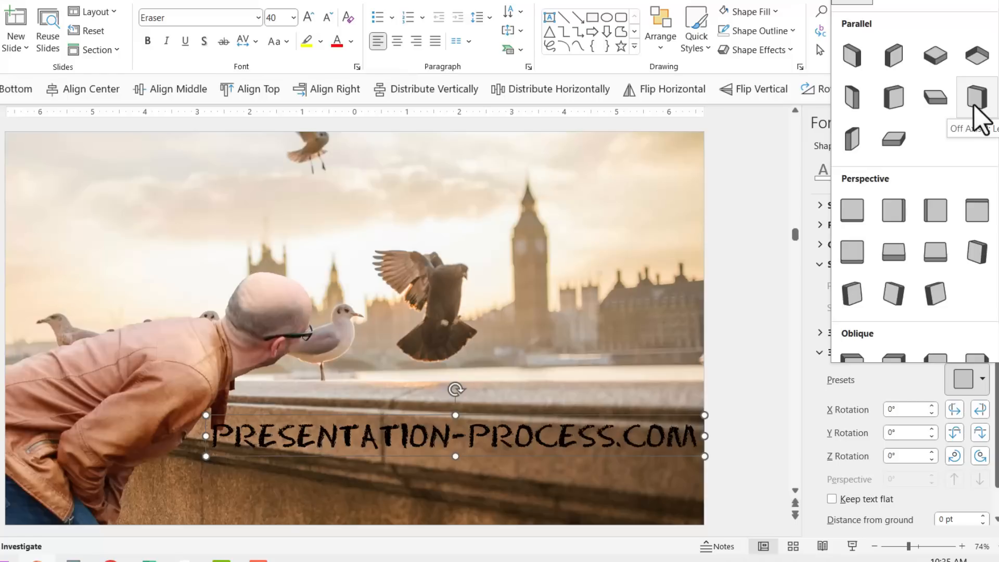
pyautogui.click(975, 97)
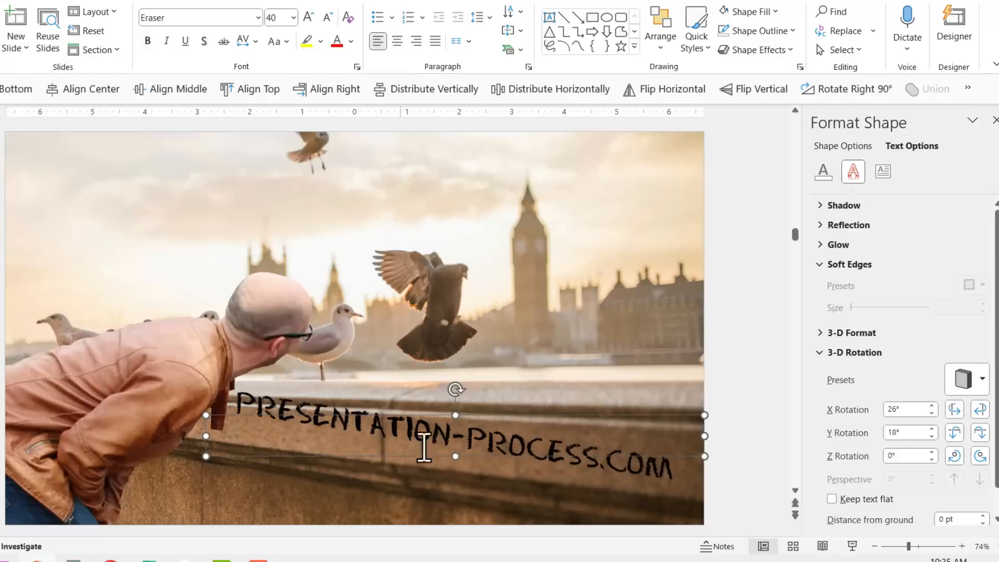
pyautogui.moveTo(961, 445)
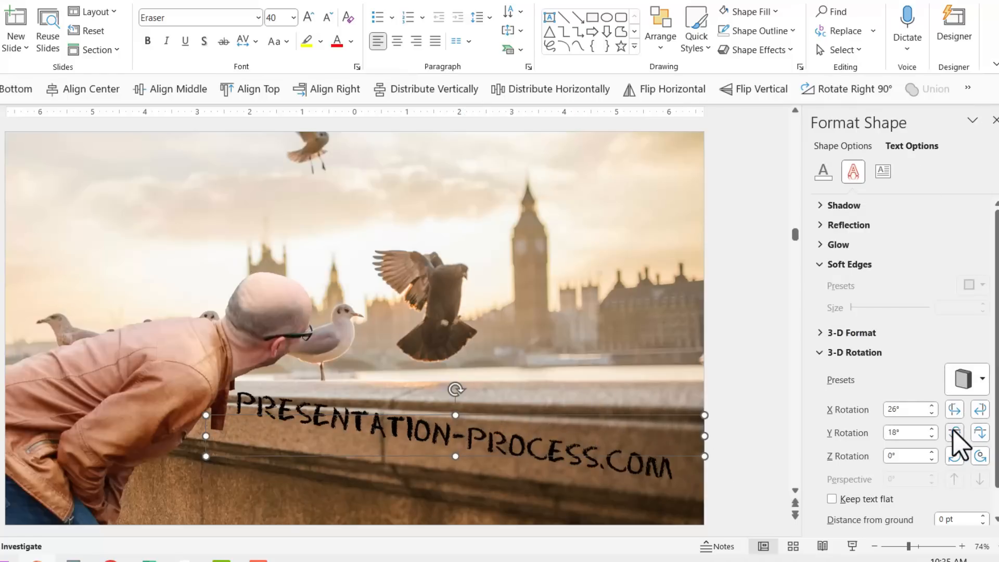
# Step: Nudge the Y rotation to about 26° X, 8° Y, then deselect to judge the result
pyautogui.click(954, 427)
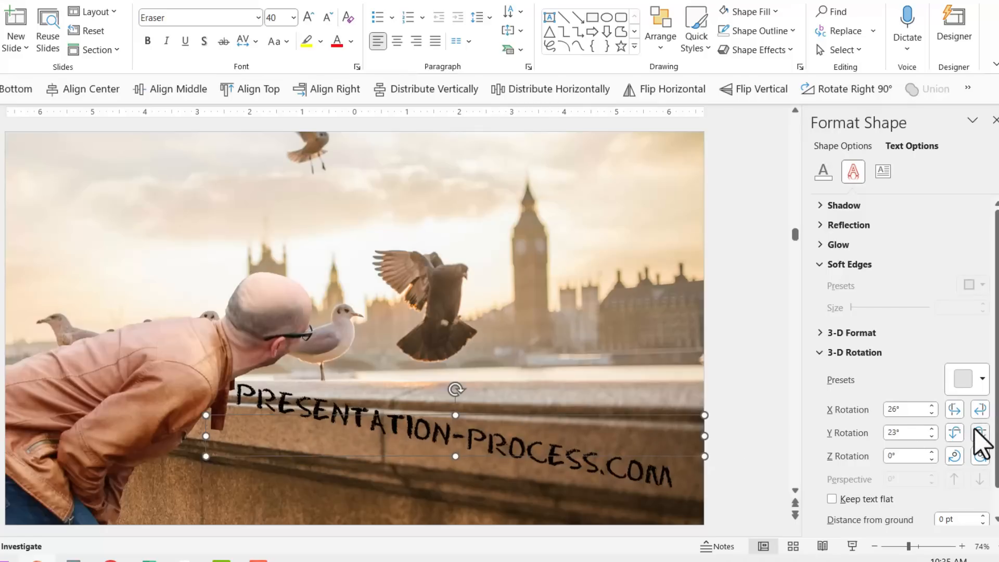
pyautogui.click(978, 436)
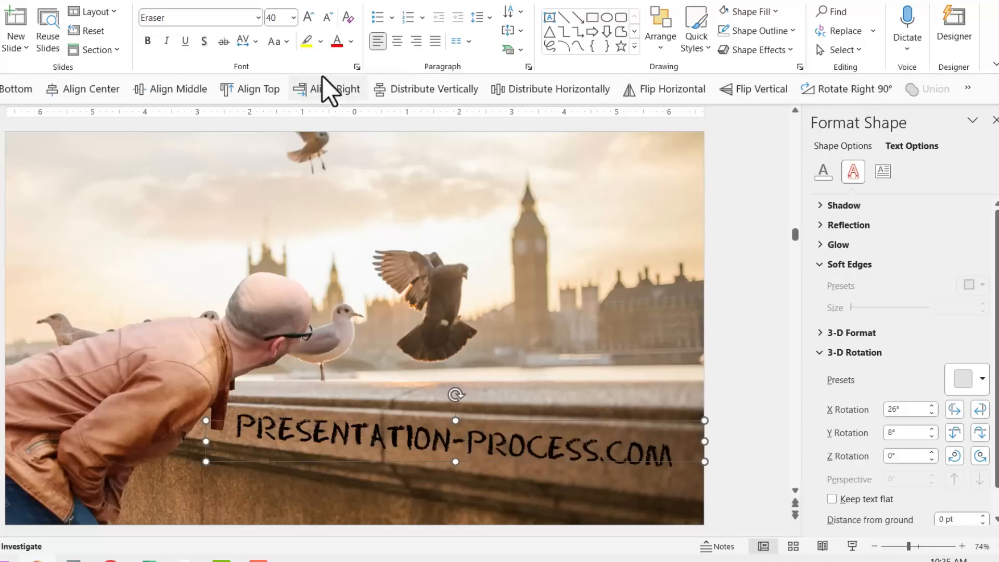
pyautogui.click(349, 40)
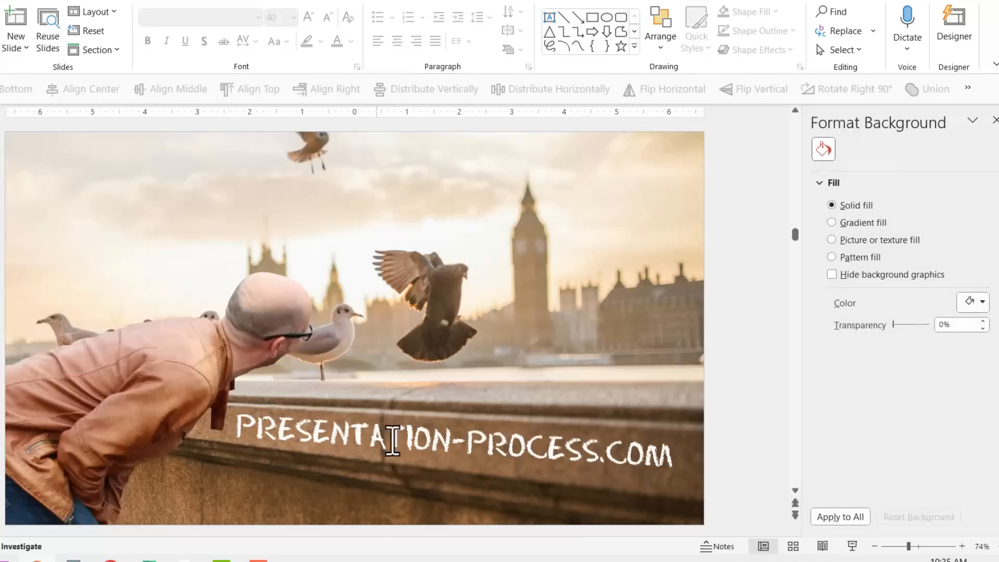
pyautogui.moveTo(742, 453)
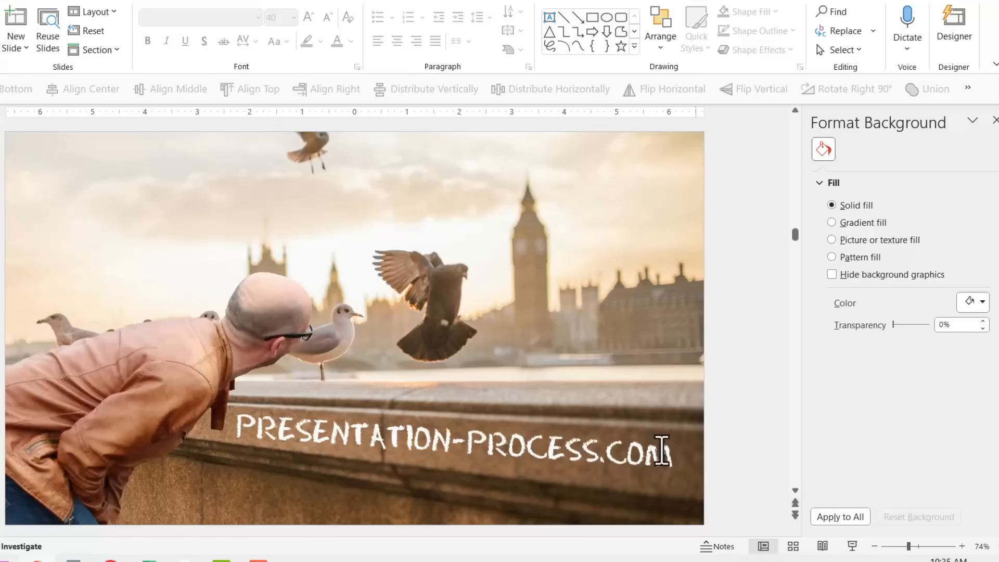
pyautogui.moveTo(732, 452)
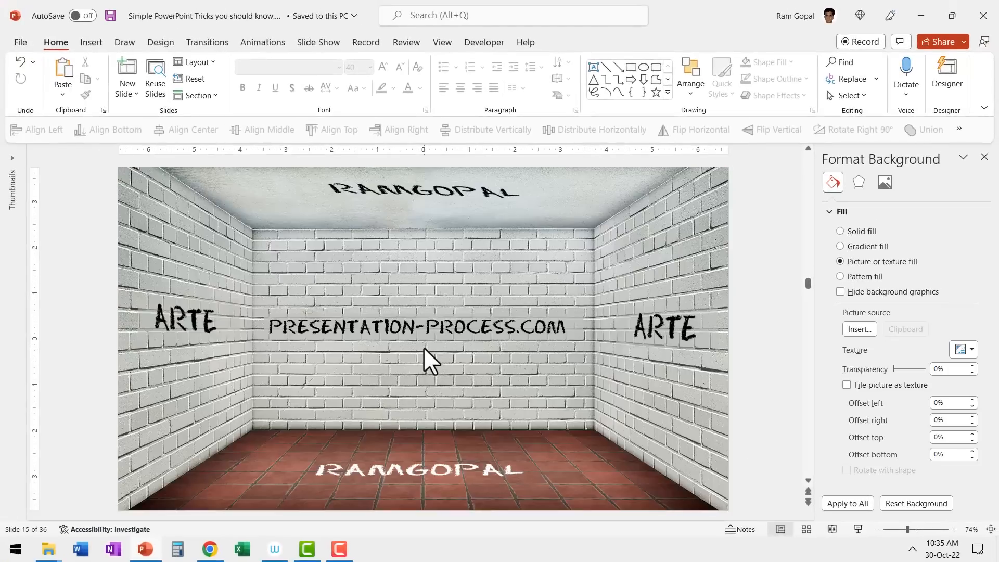
pyautogui.moveTo(476, 370)
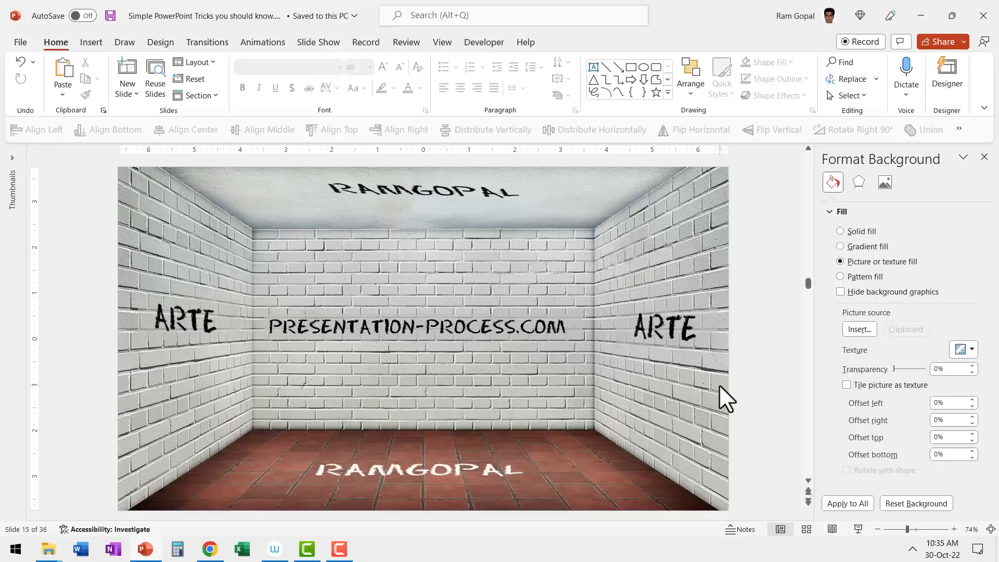
pyautogui.moveTo(732, 389)
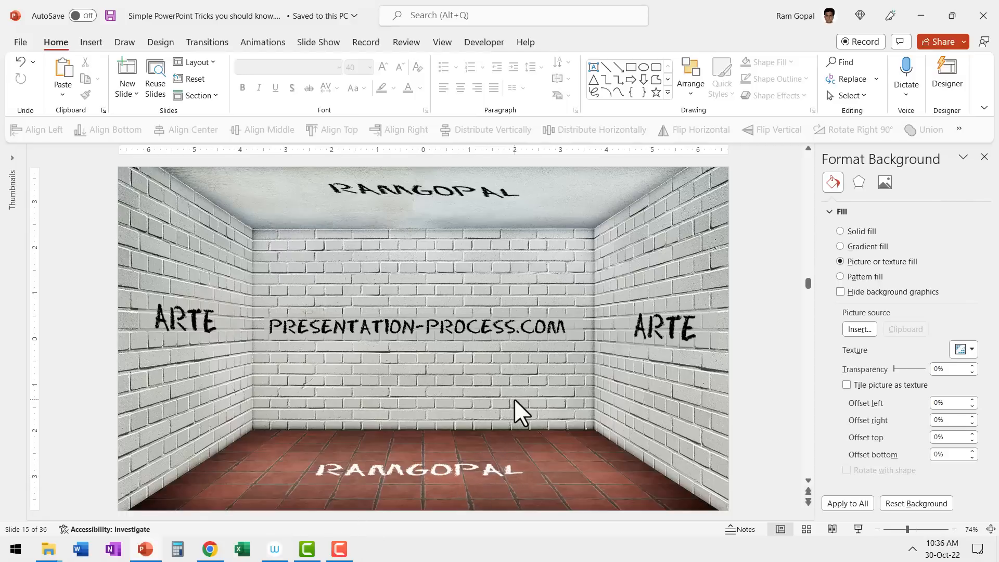
# Step: Switch to the browser tab showing the Pixabay brick room photo
pyautogui.click(209, 549)
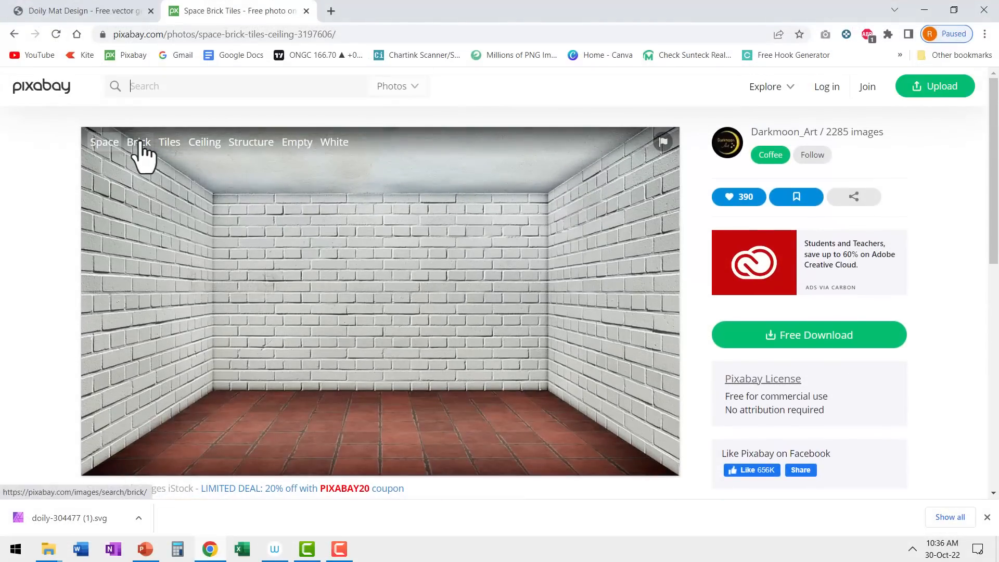
pyautogui.moveTo(251, 142)
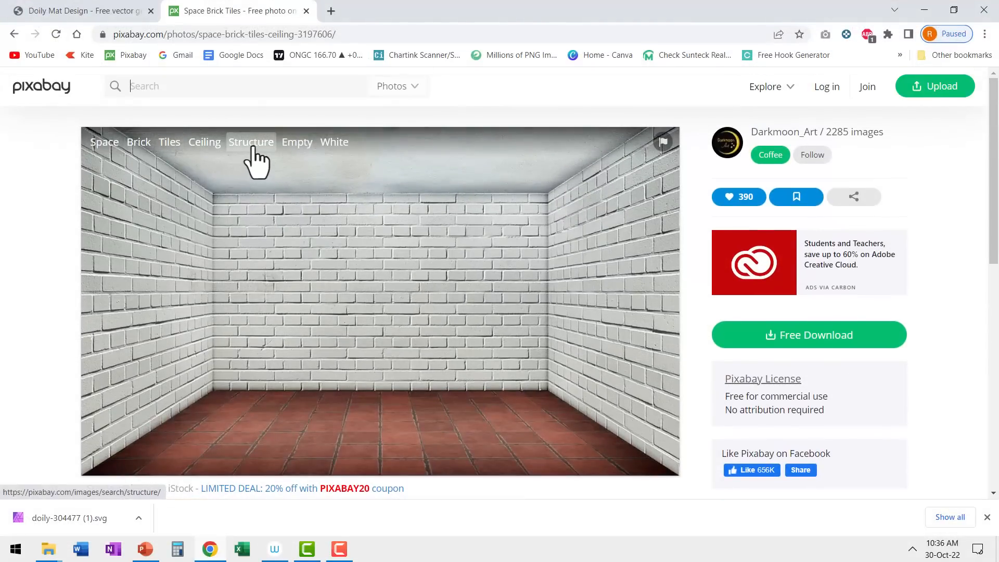
pyautogui.moveTo(420, 353)
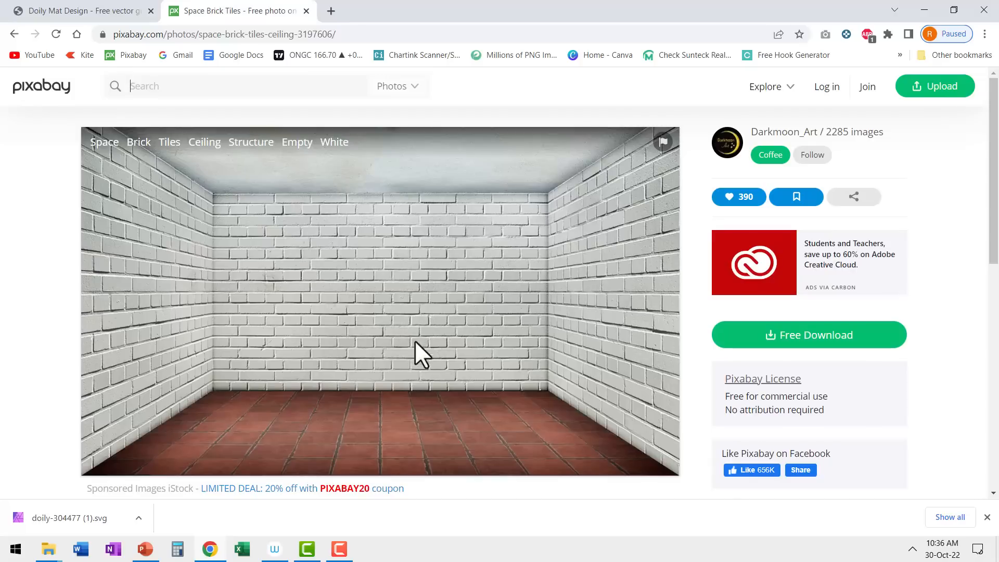